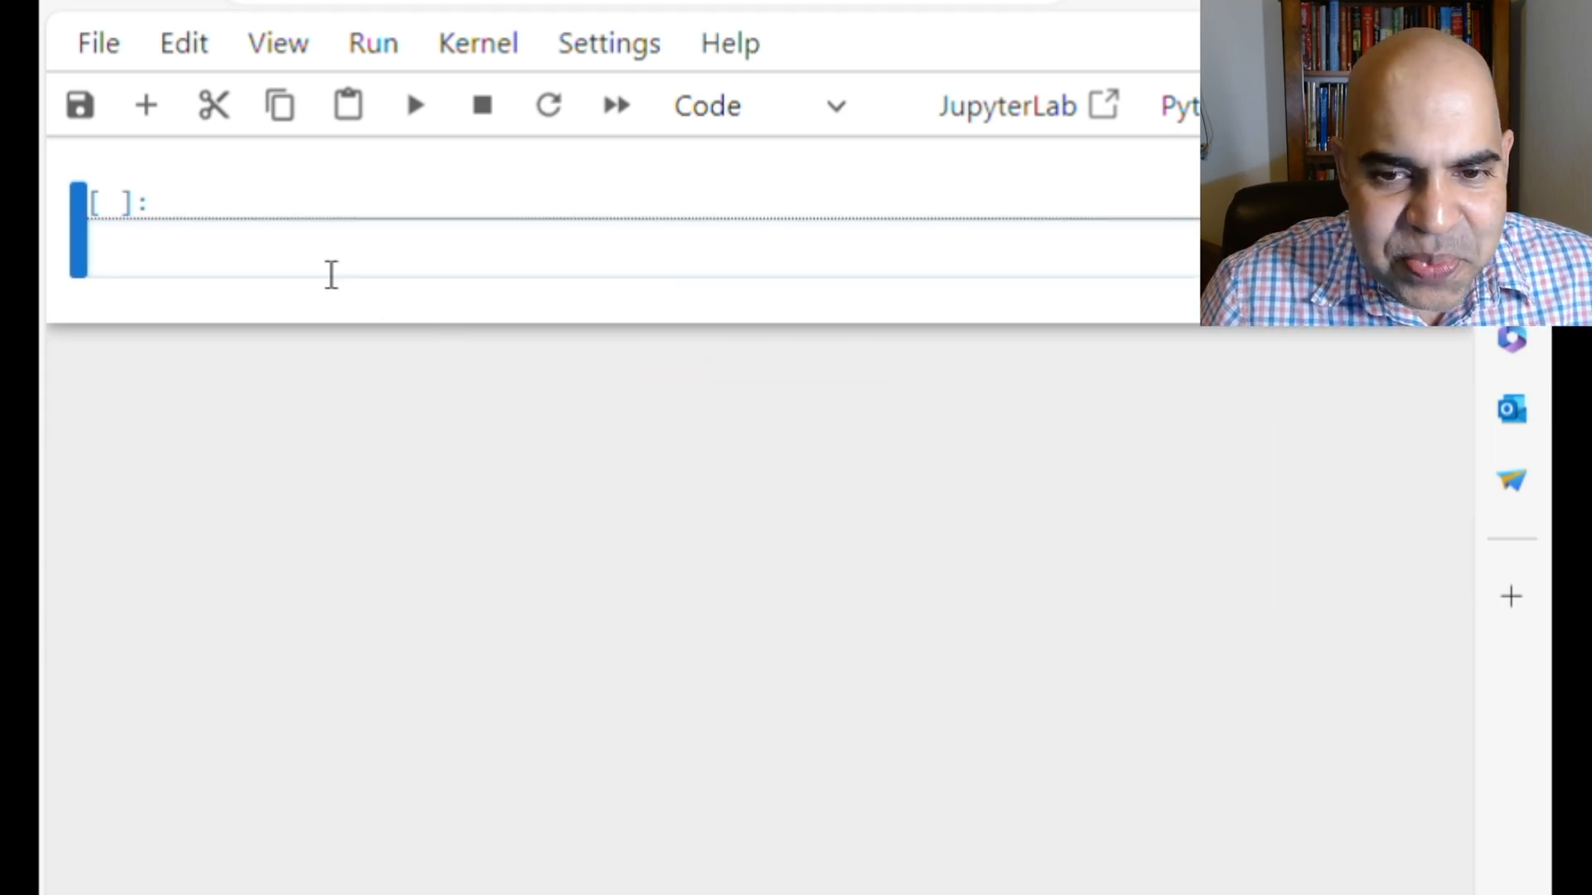
# Import google.generativeai as genai, configure it with API_KEY, and create geminiModel from "gemini-pro"
pyautogui.write('import google.generativeai as genai')
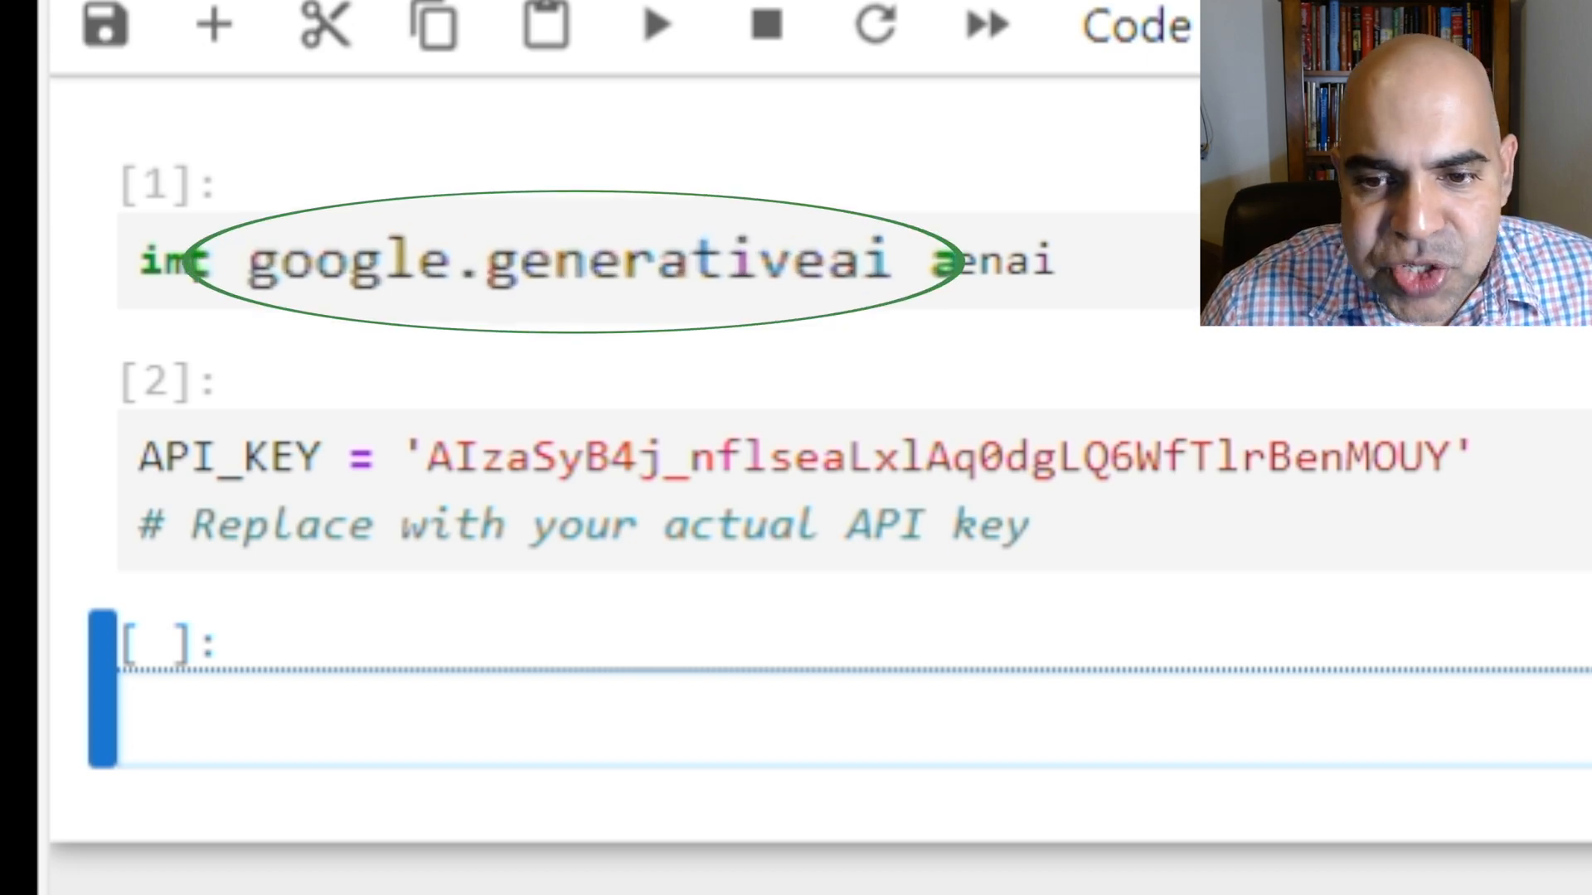
pyautogui.write('g')
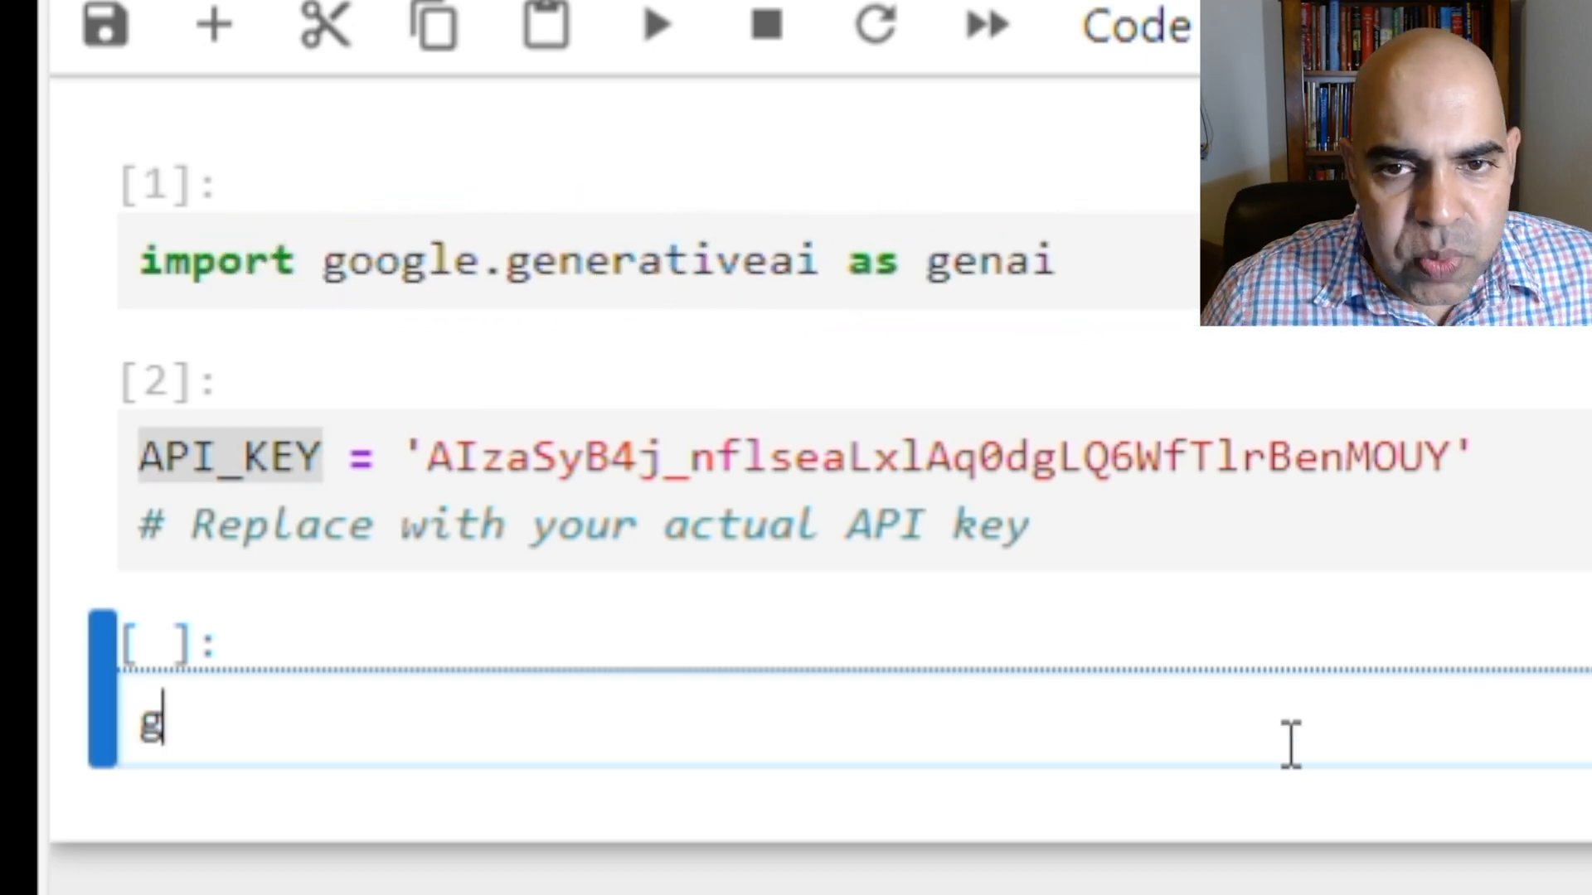
pyautogui.write('enai.configure')
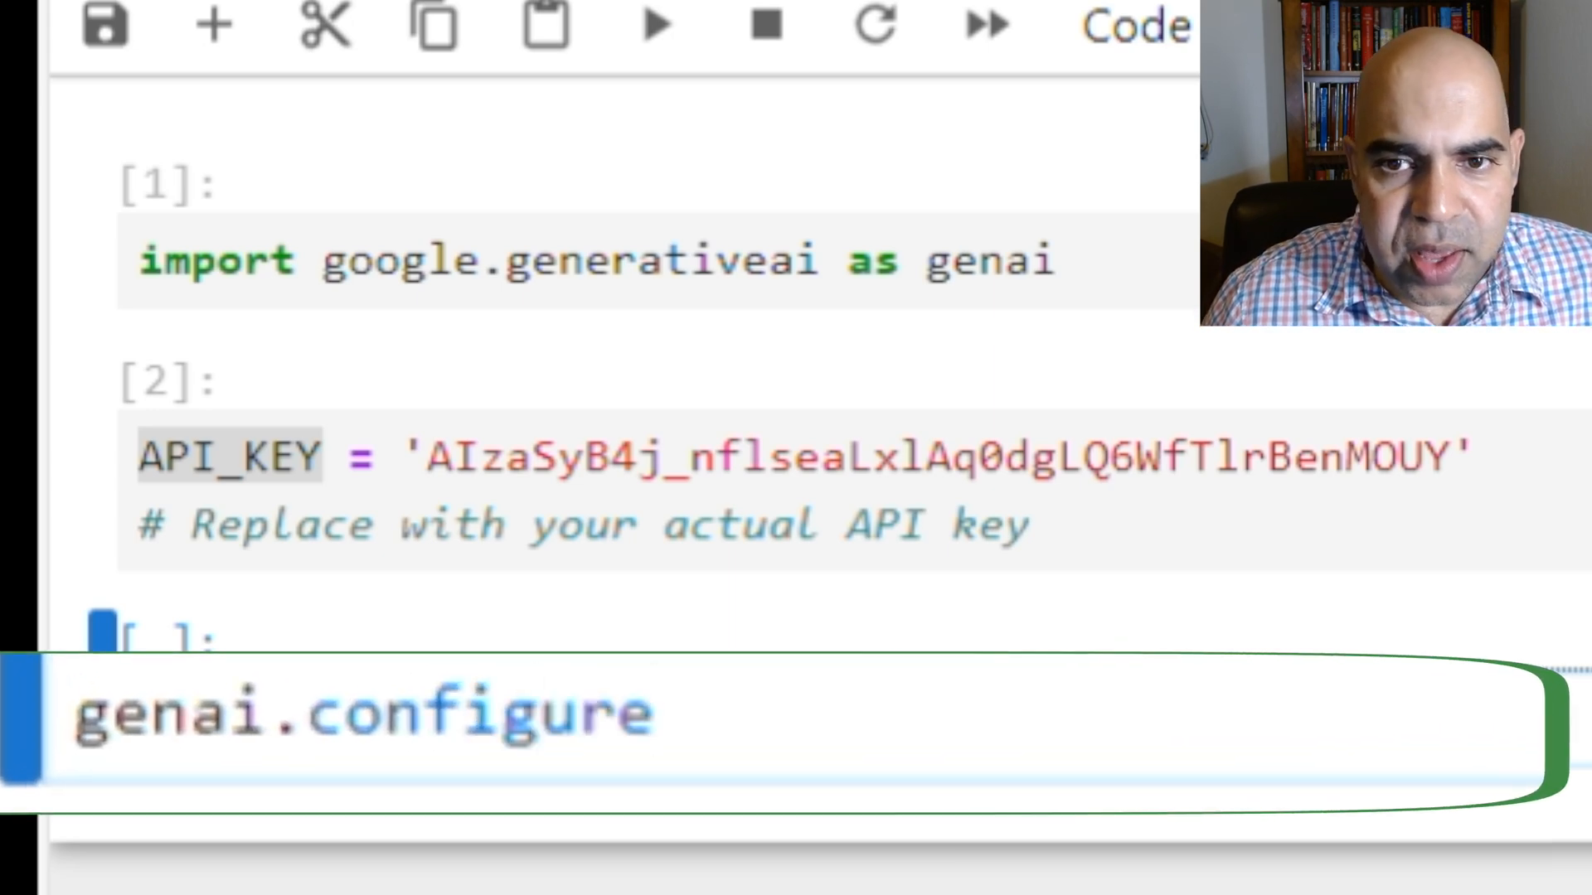
pyautogui.write('(api+_key)')
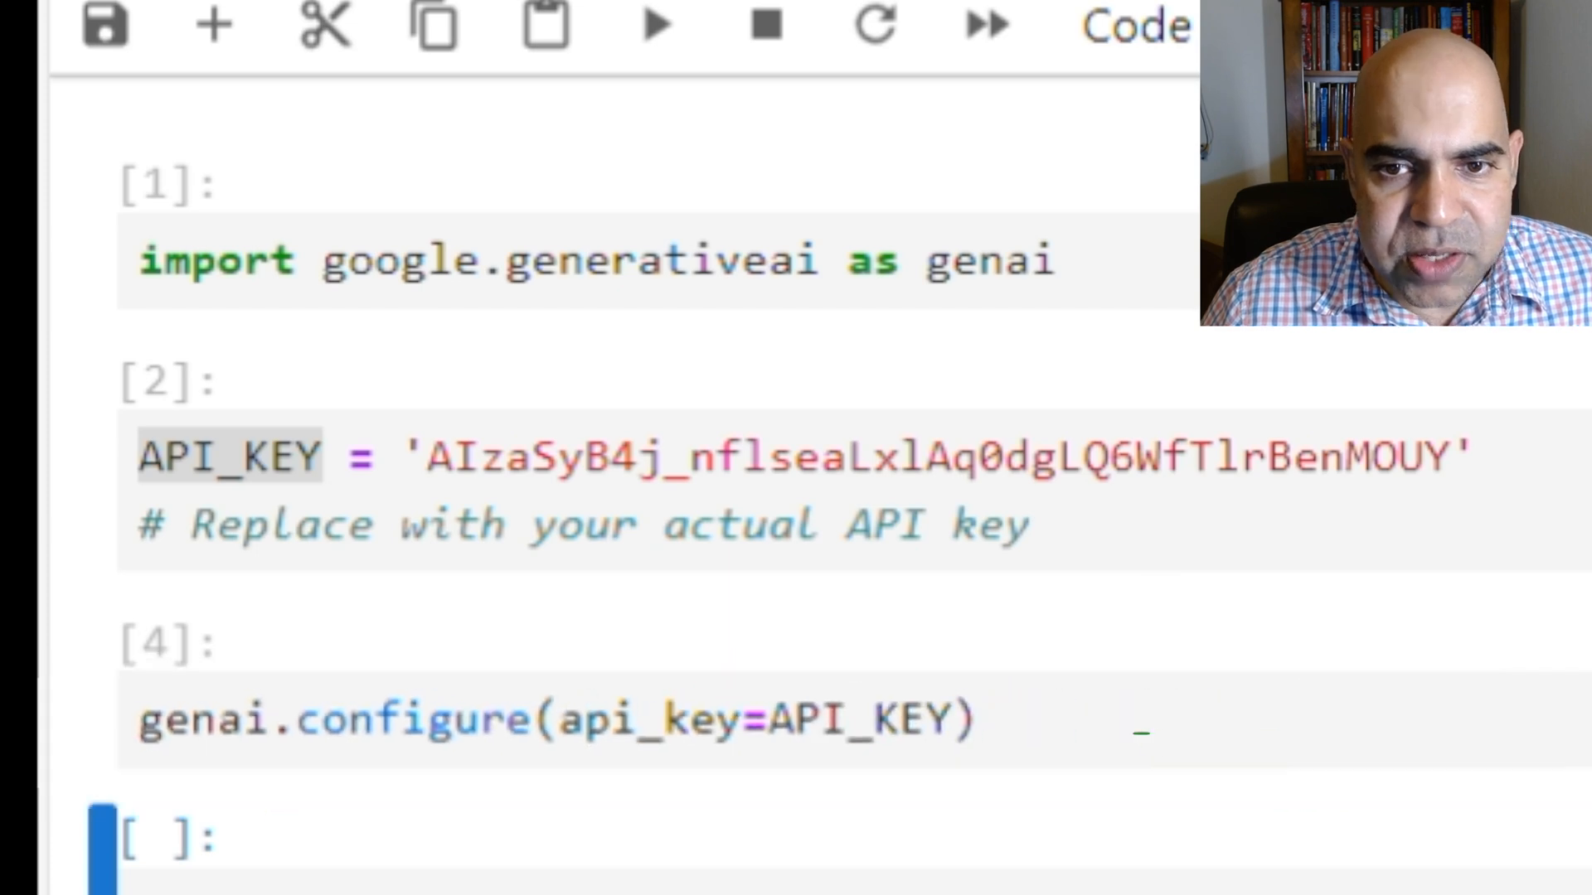
pyautogui.write('genai.GenerativeModel("gemini')
pyautogui.write('geminiModel')
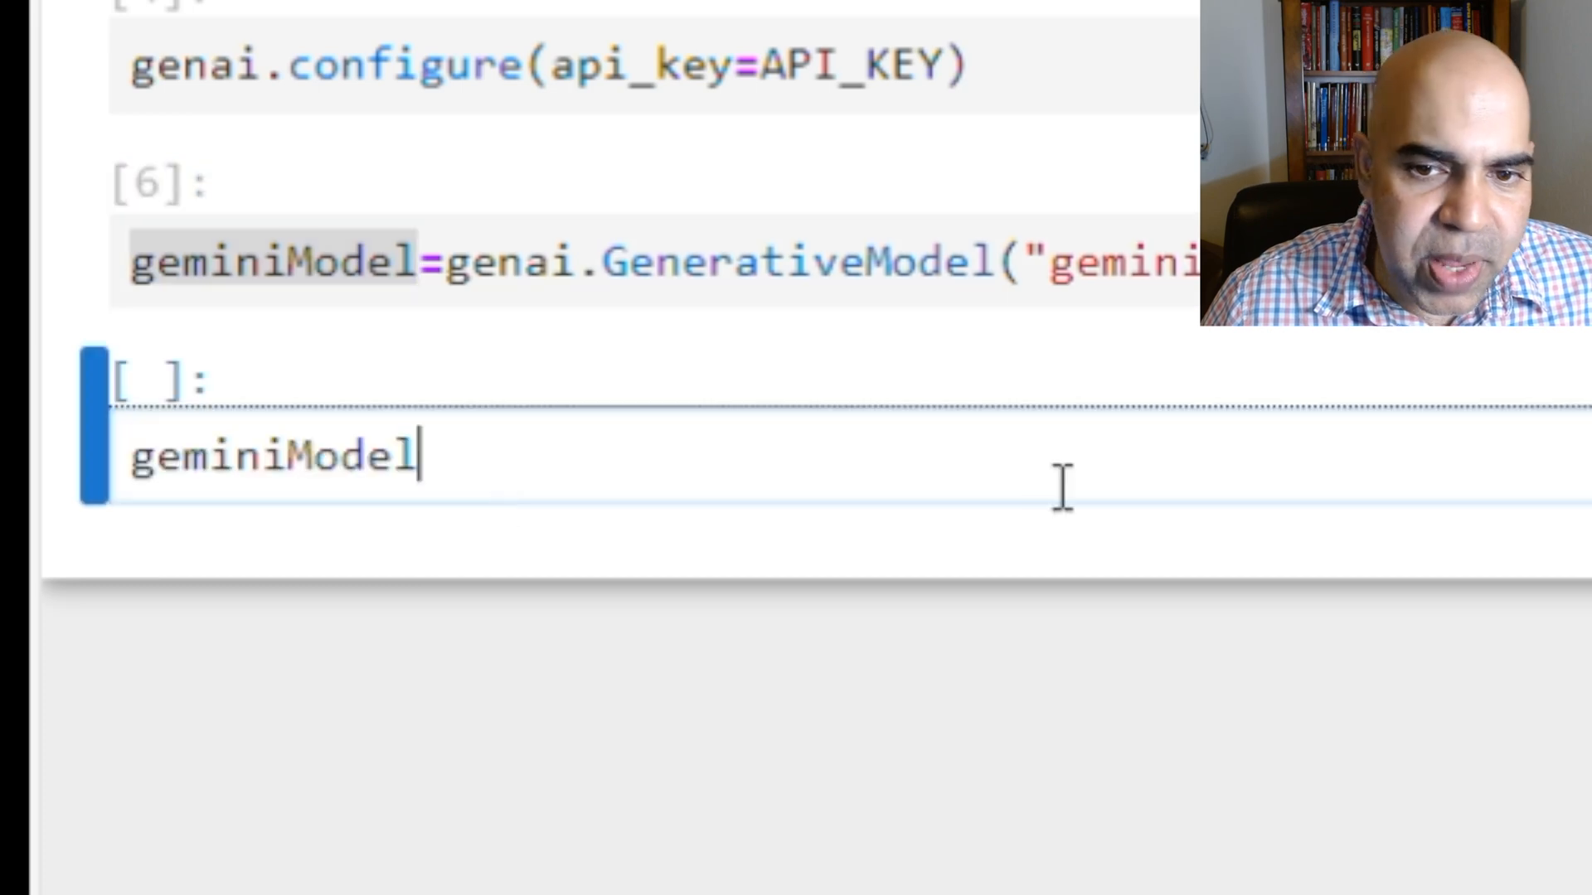
# Generate content for "Who is Mr. Beast?" and read through the printed response
pyautogui.write('.generate_content("W')
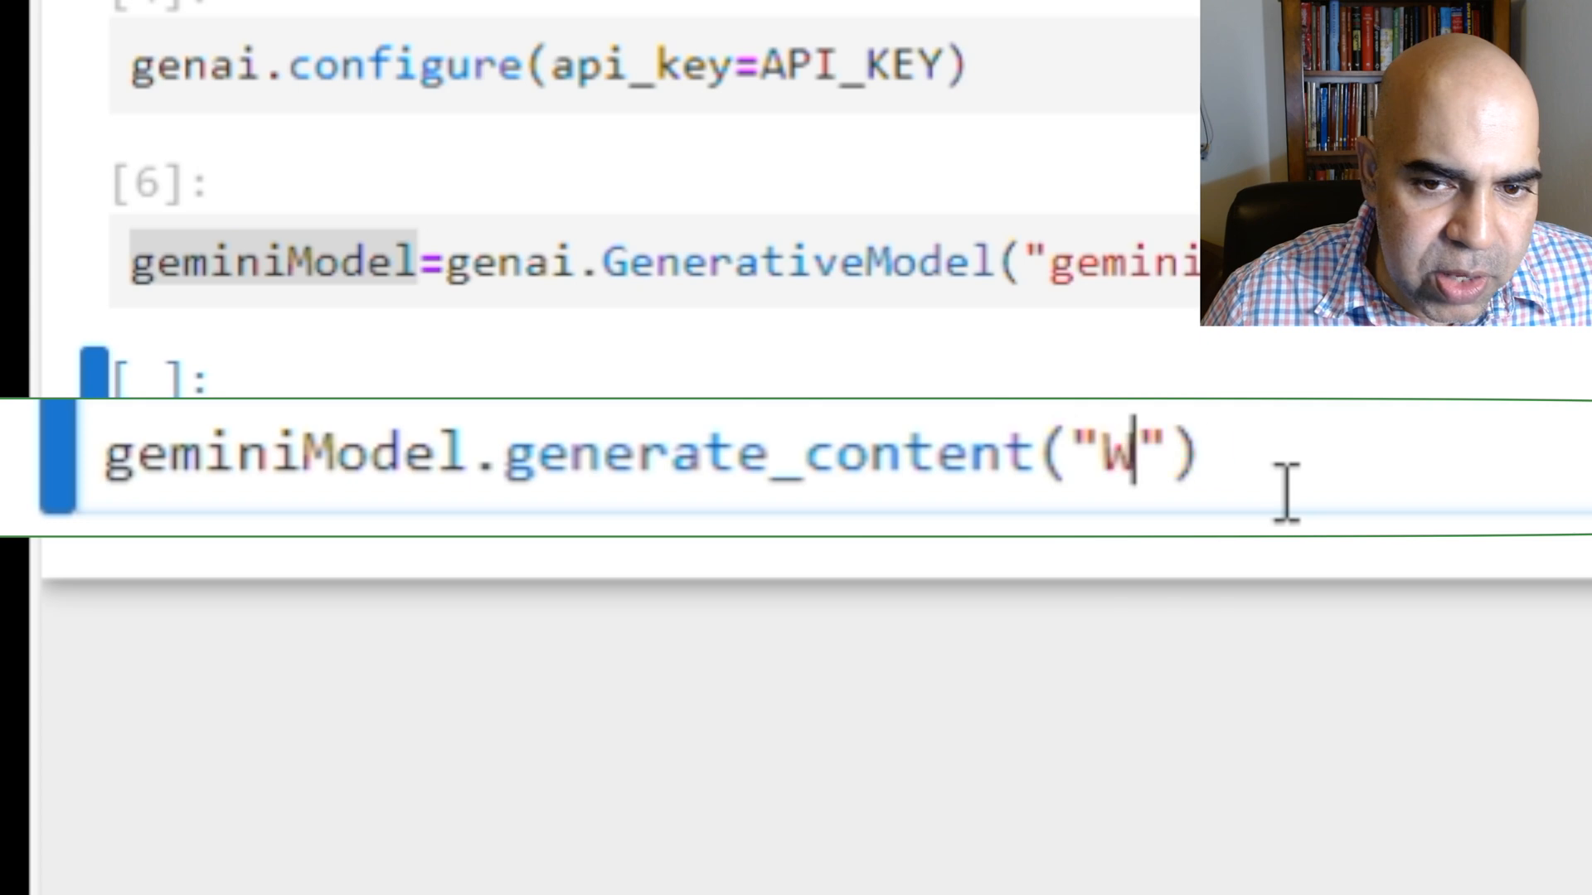
pyautogui.write('ho is Mr.')
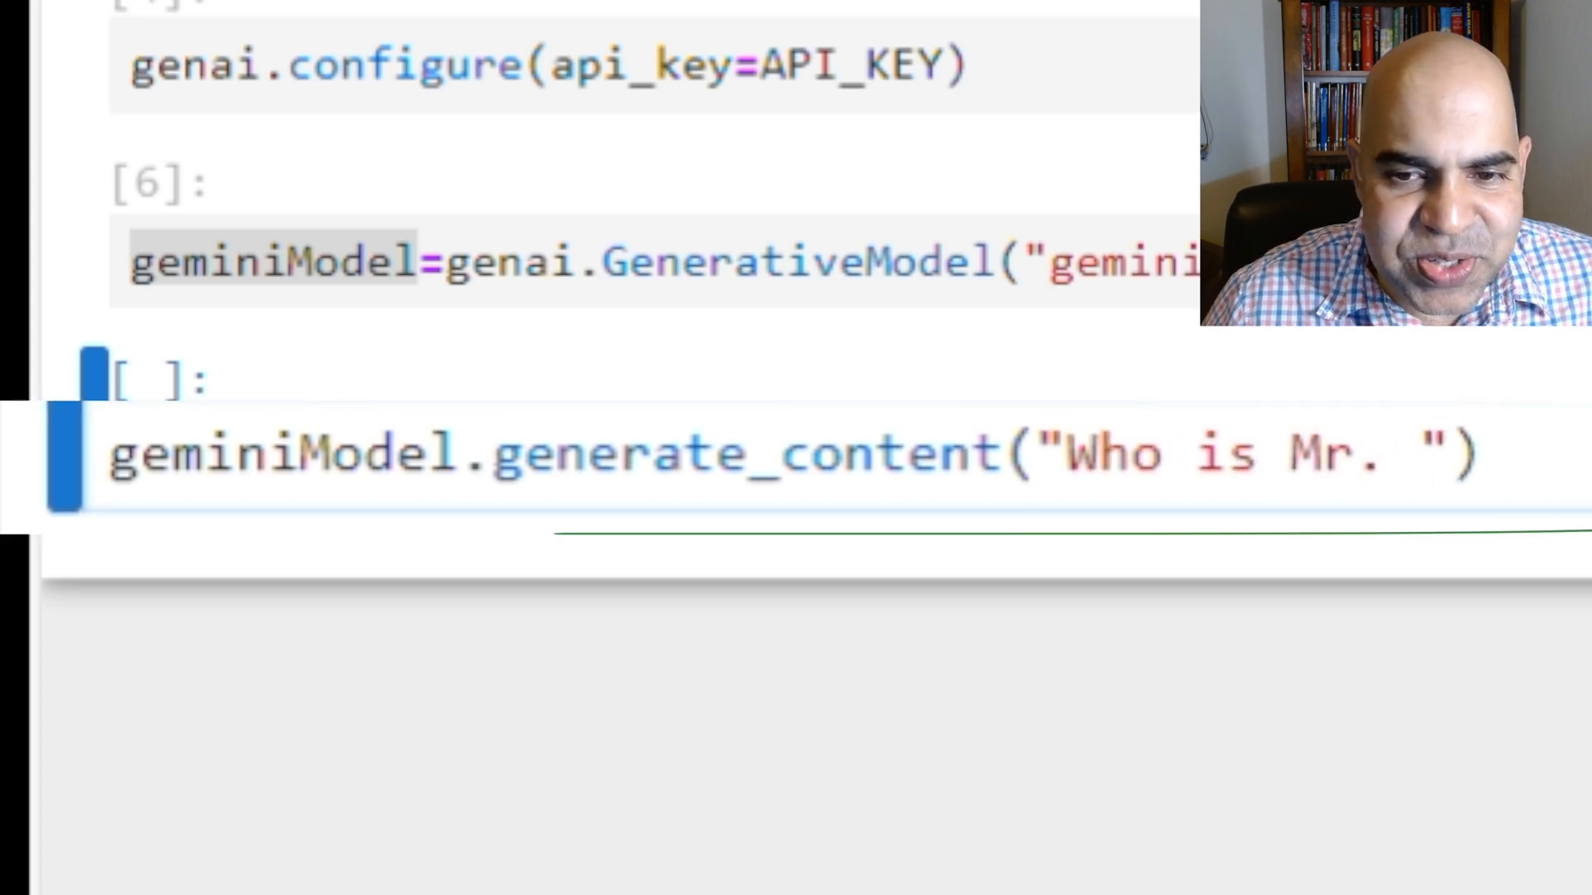
pyautogui.write('Beast')
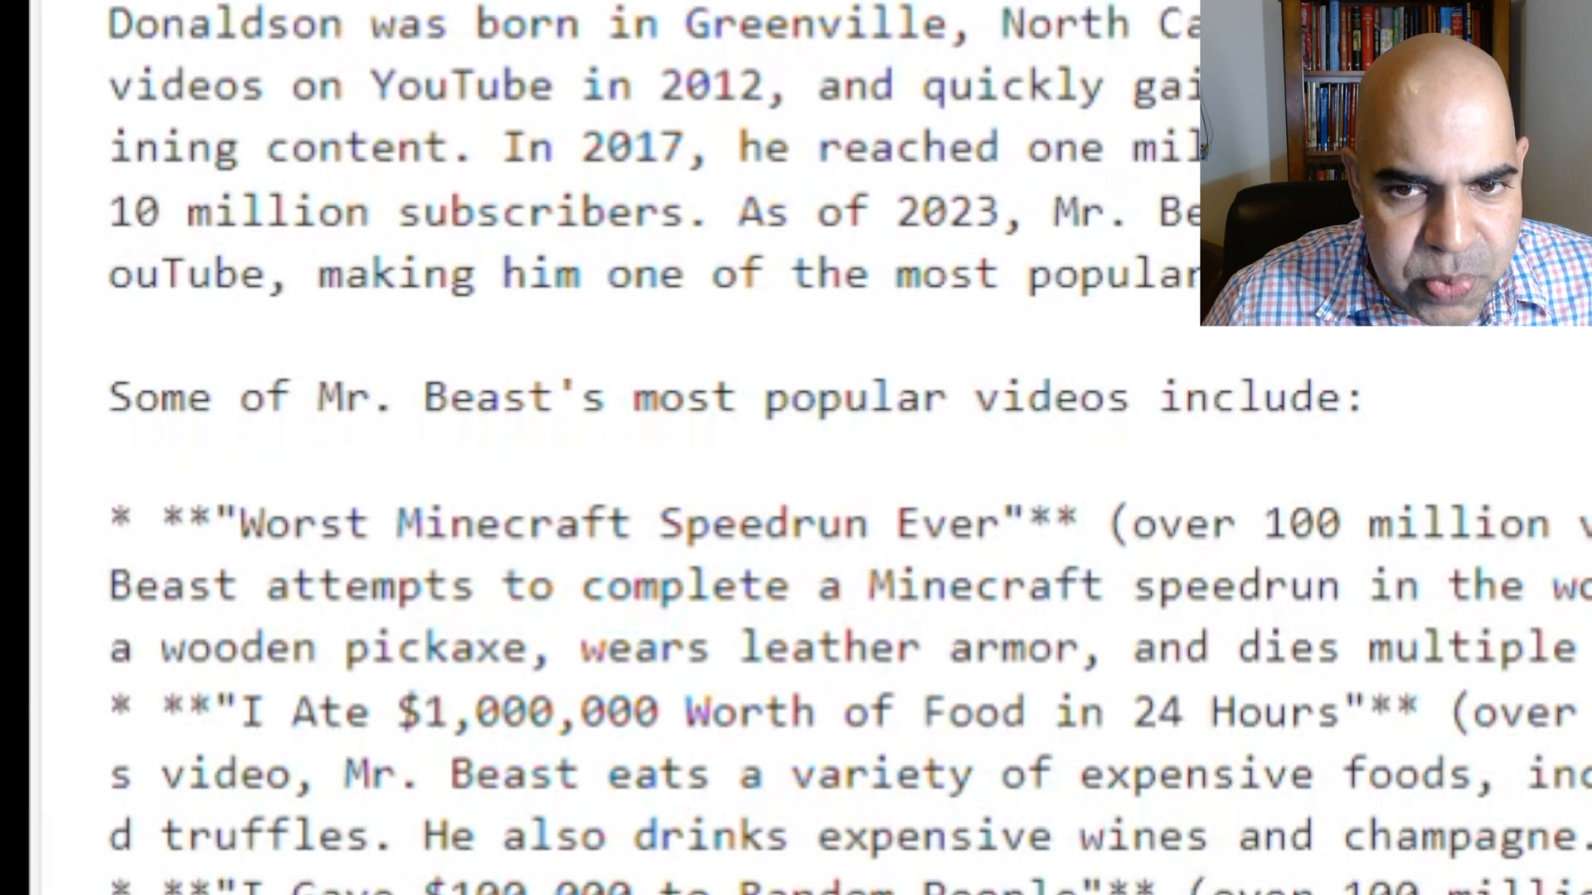
pyautogui.scroll(-3)
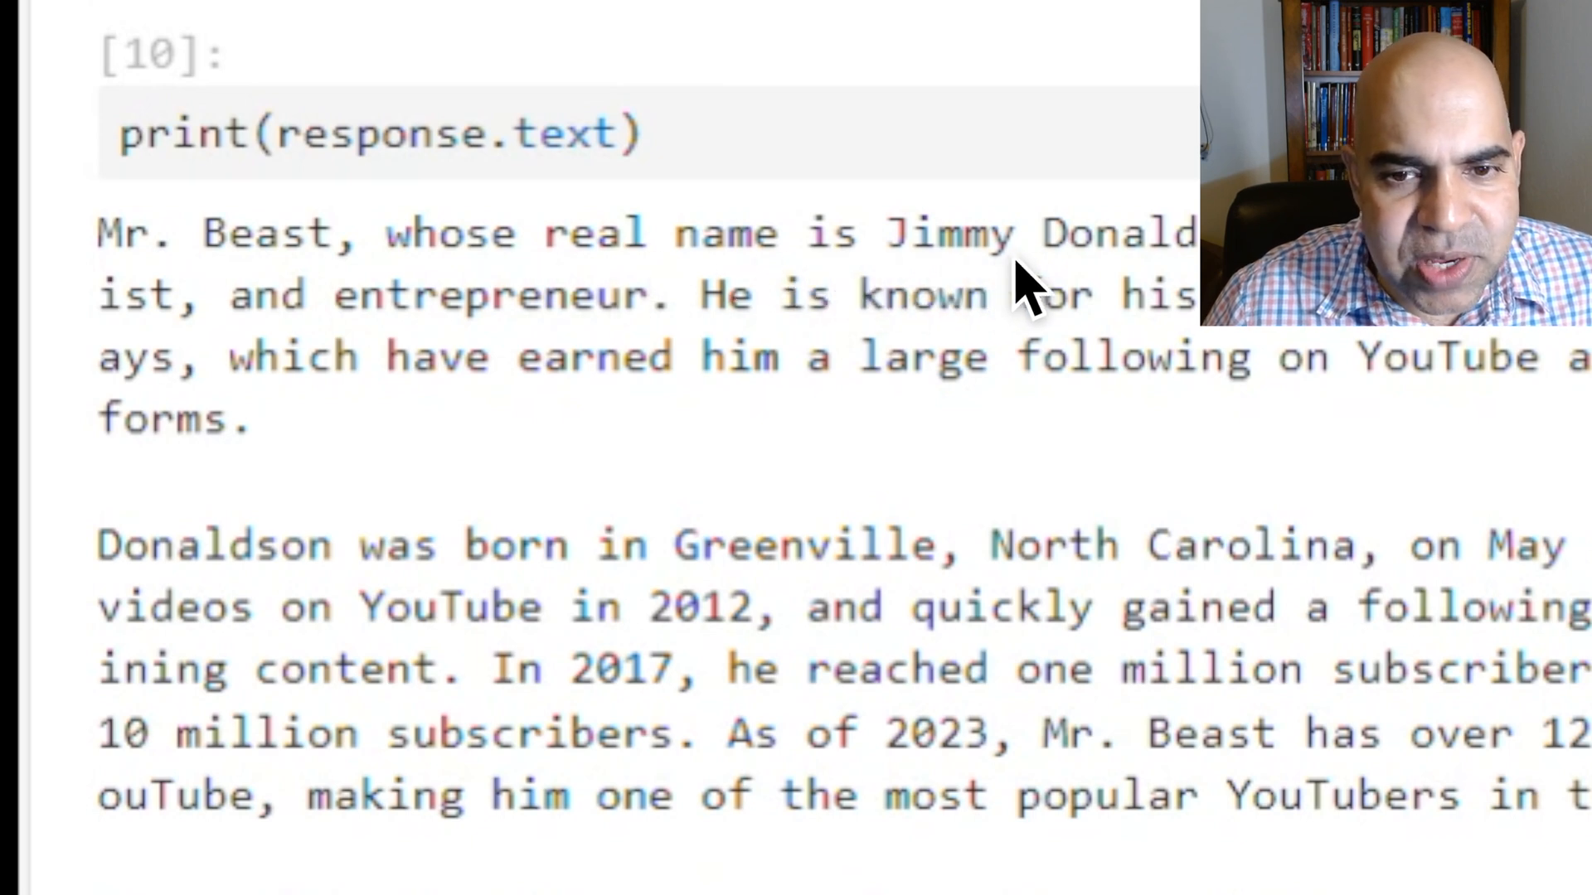
pyautogui.moveTo(1513, 284)
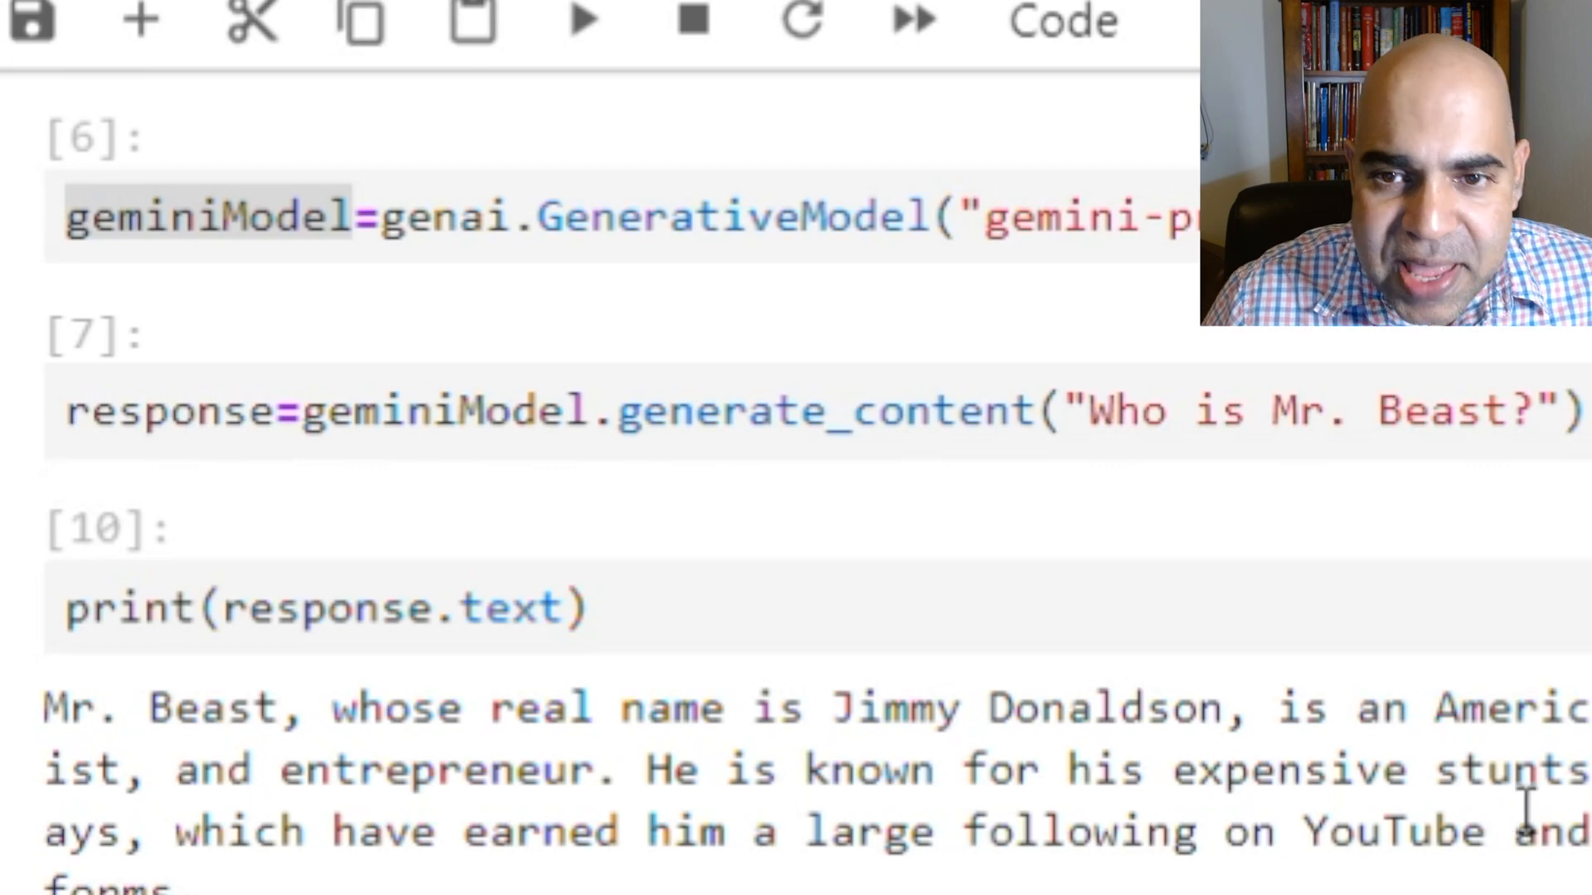
pyautogui.scroll(-3)
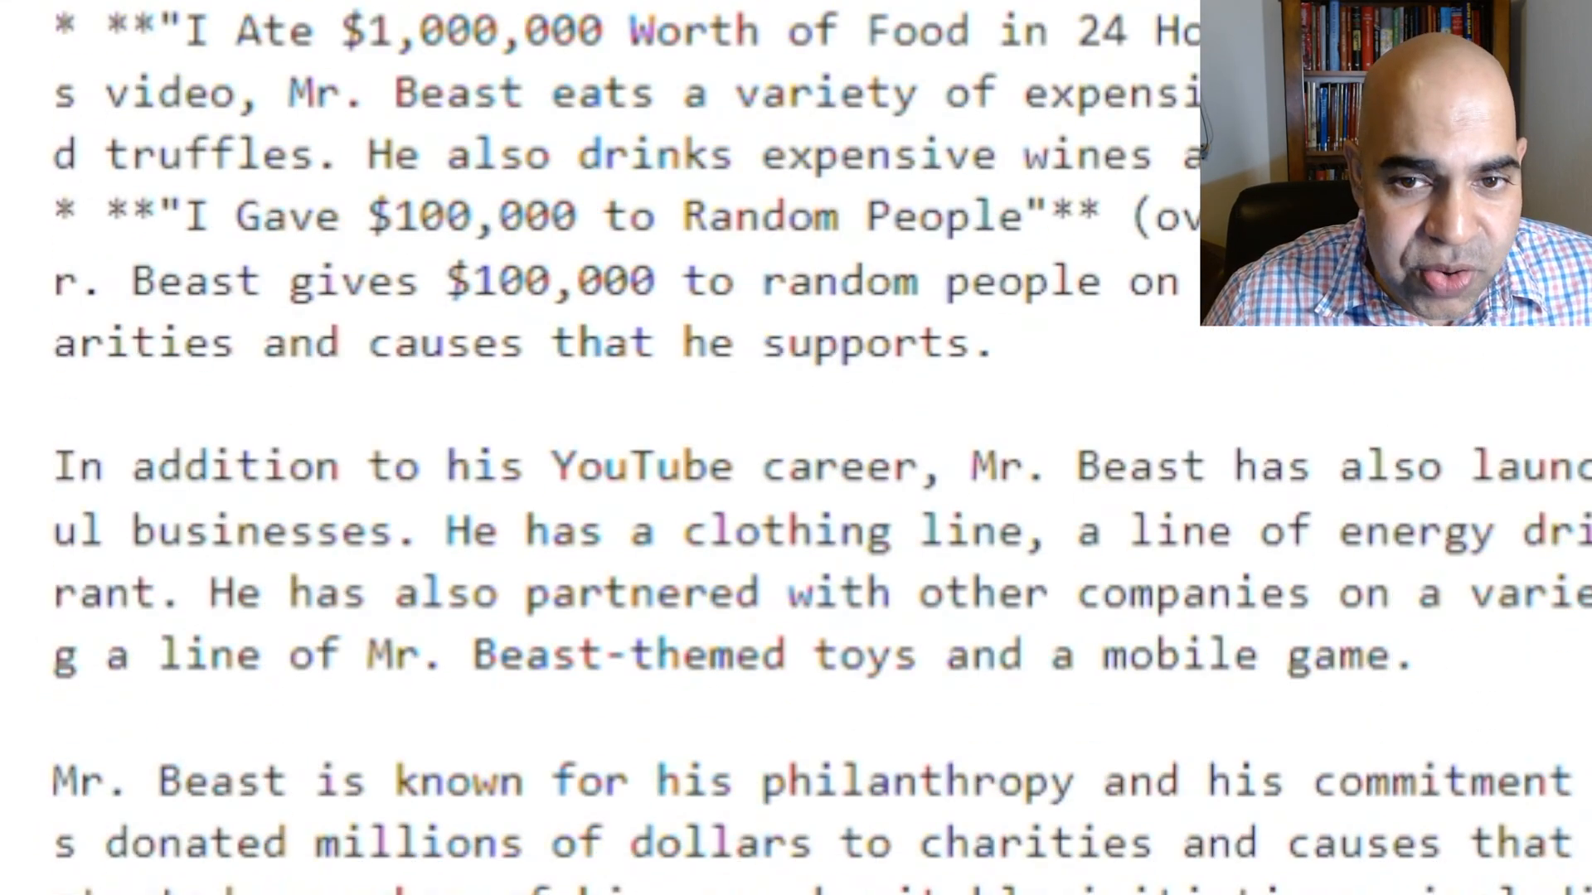
pyautogui.scroll(-3)
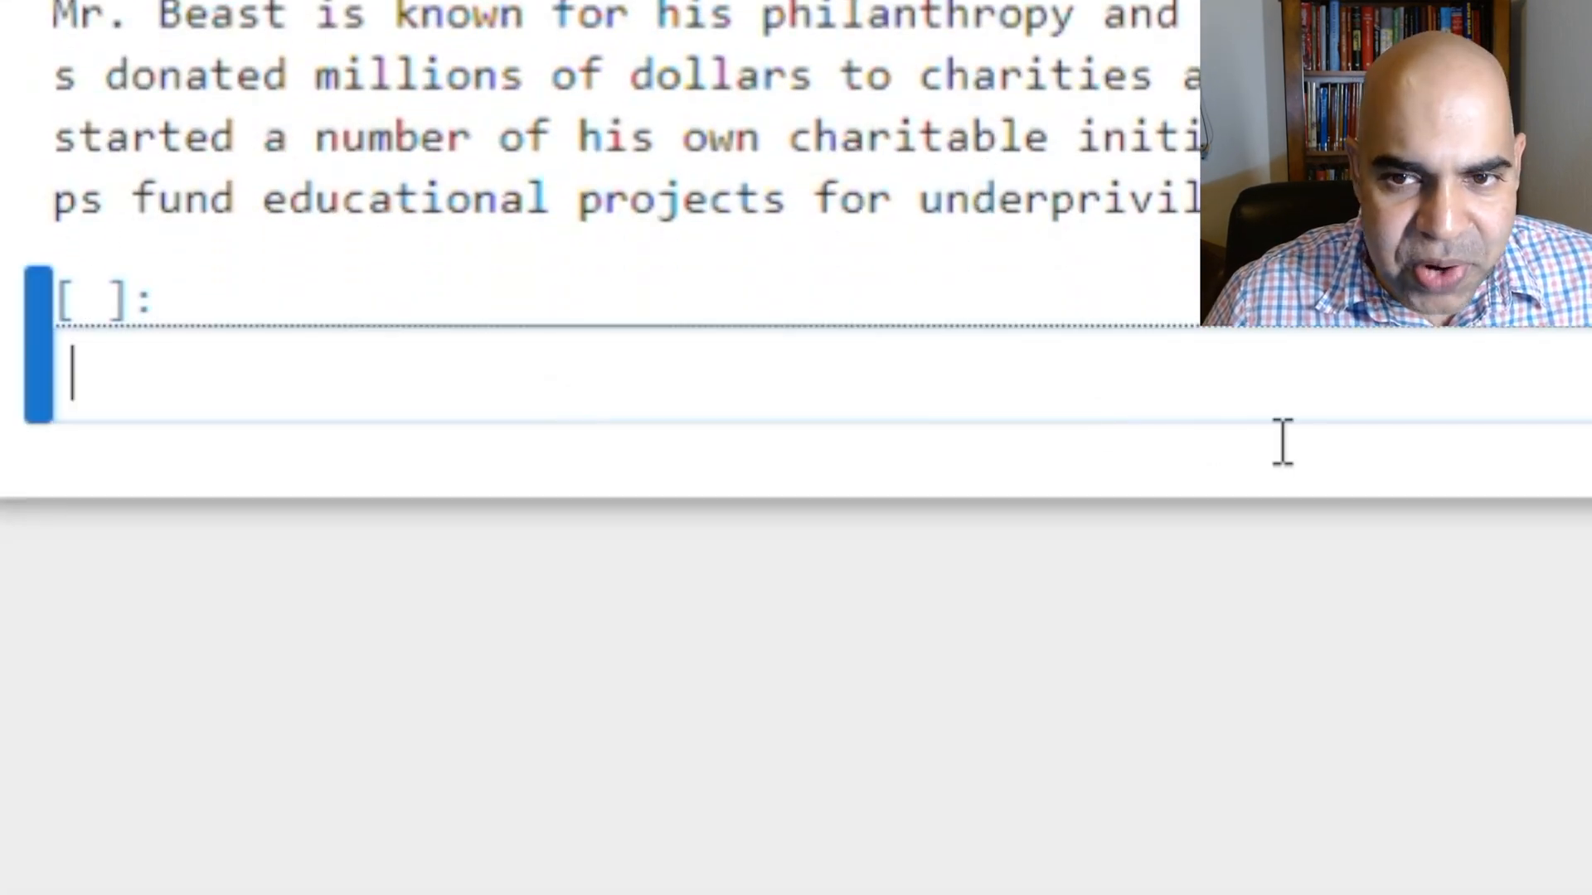
# Ask Gemini "Does he make international content?" via generate_content and print the response
pyautogui.write('response=geminiModel.generate_content("Who is Mr. Beast?")')
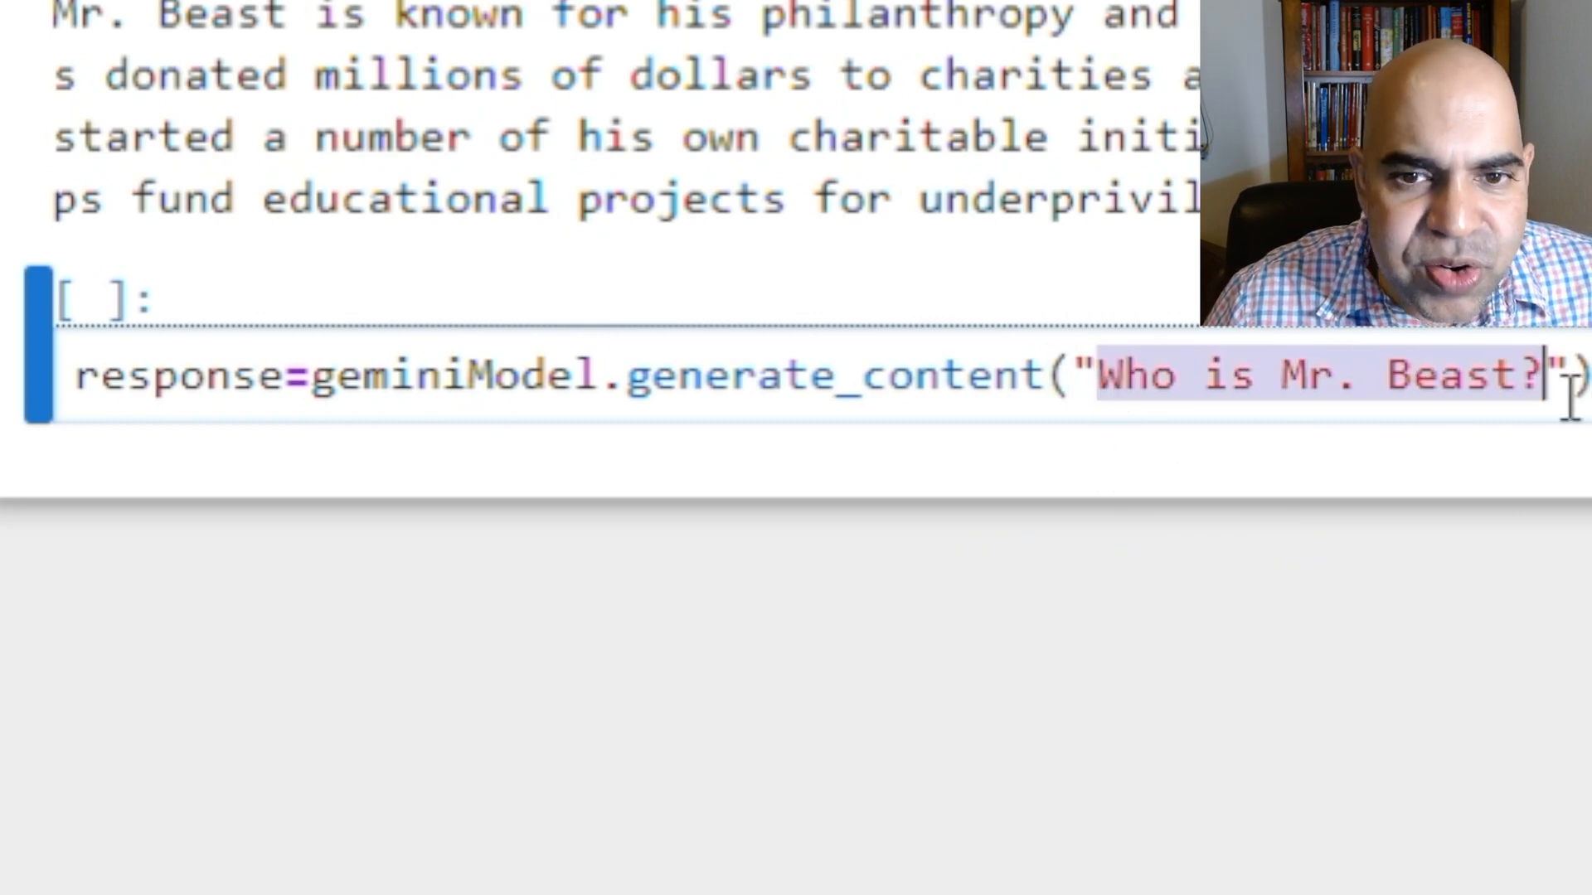
pyautogui.write('Does he make')
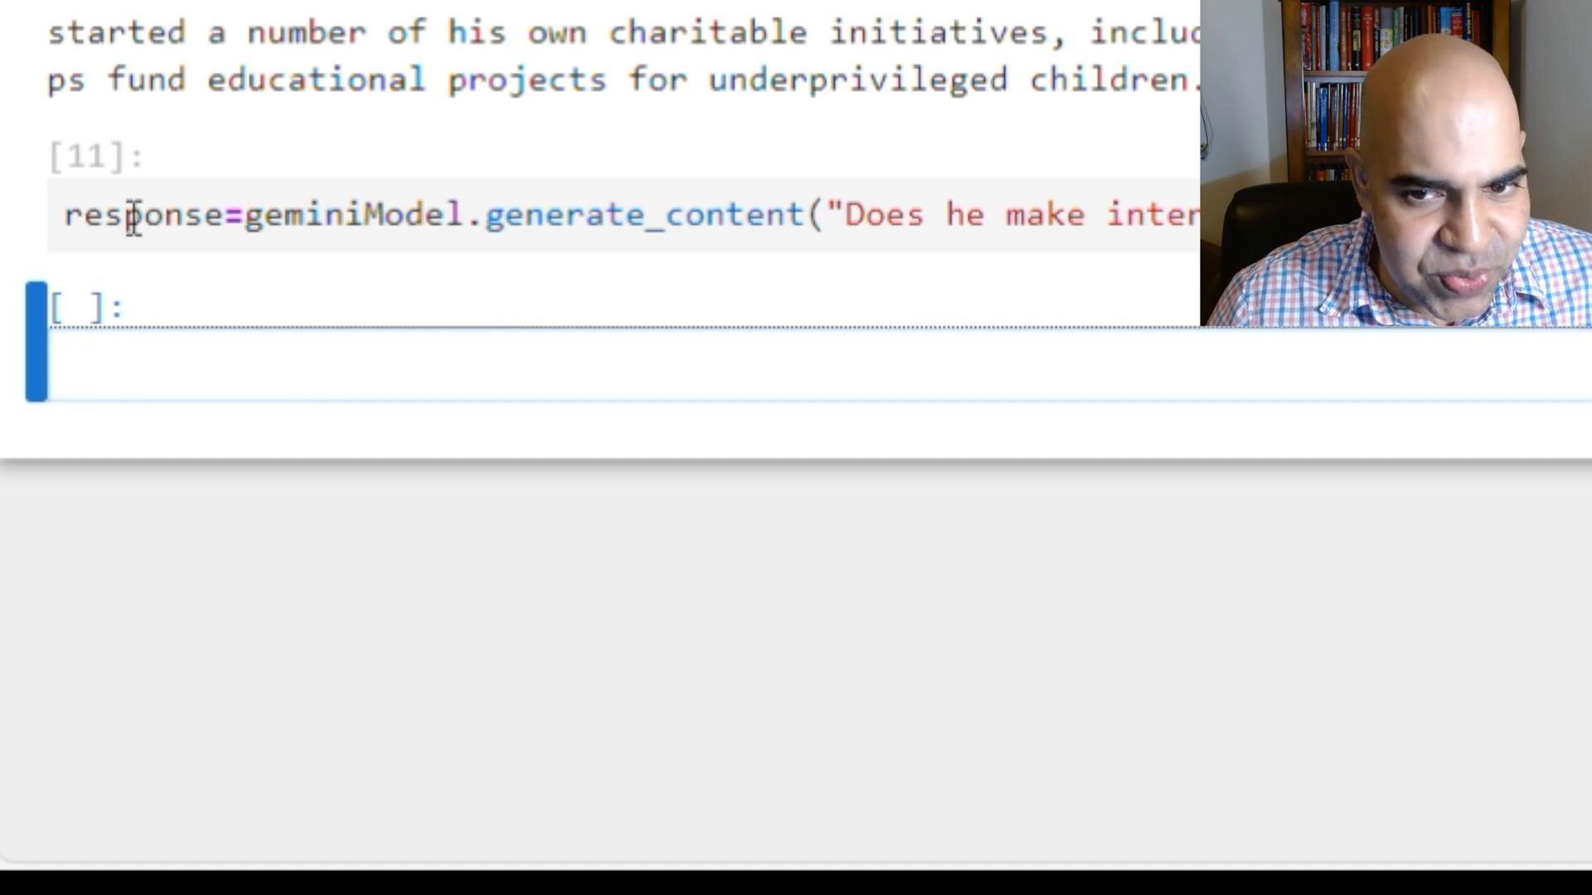
pyautogui.write('print(response.text')
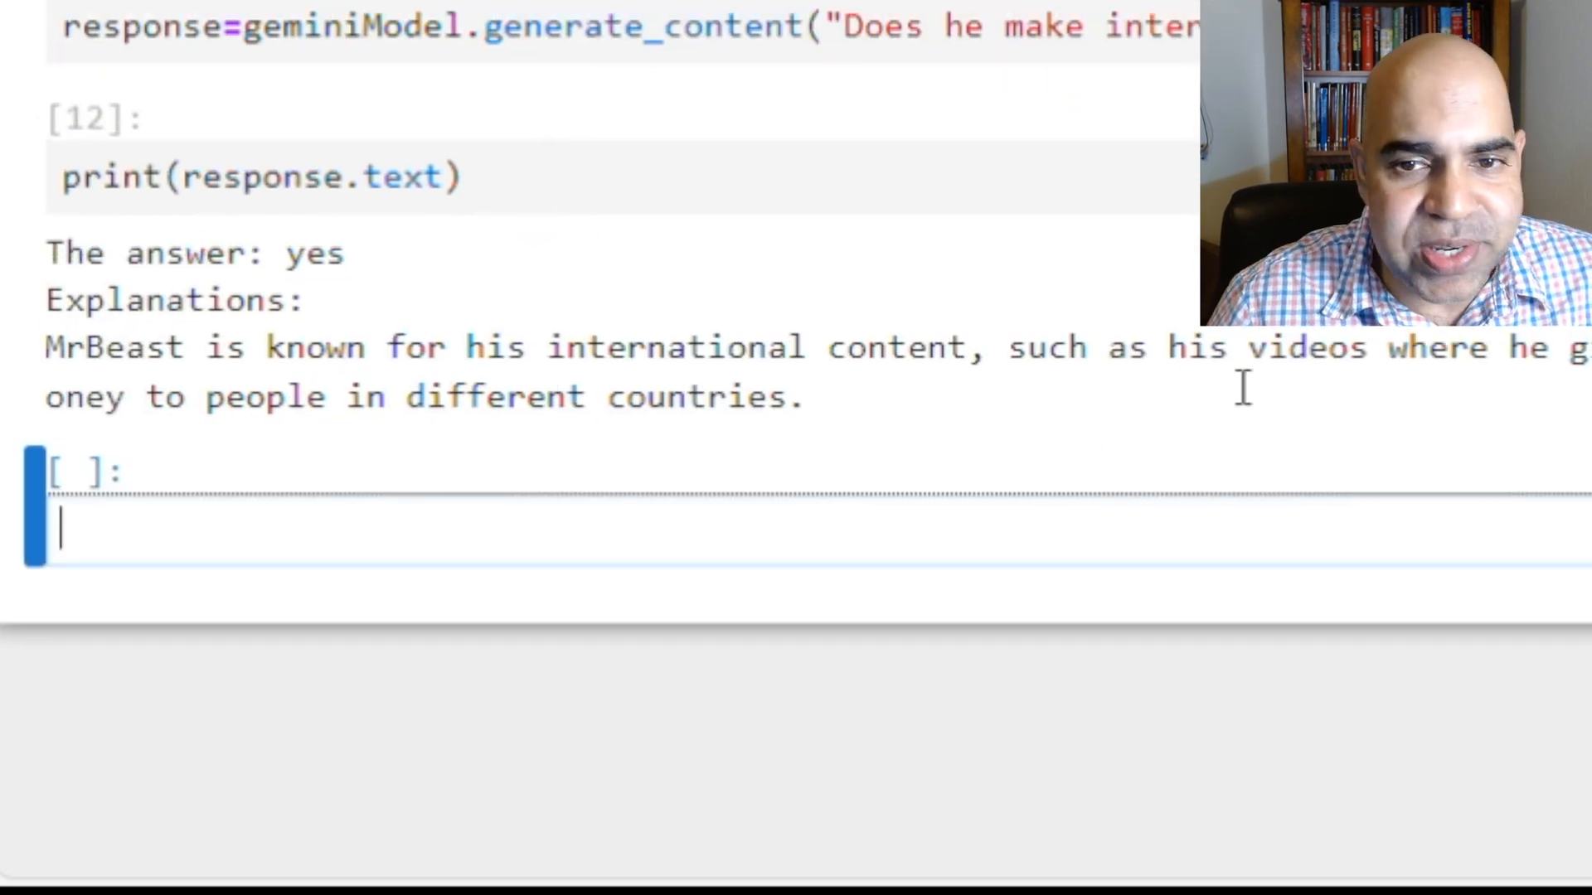
pyautogui.moveTo(853, 396)
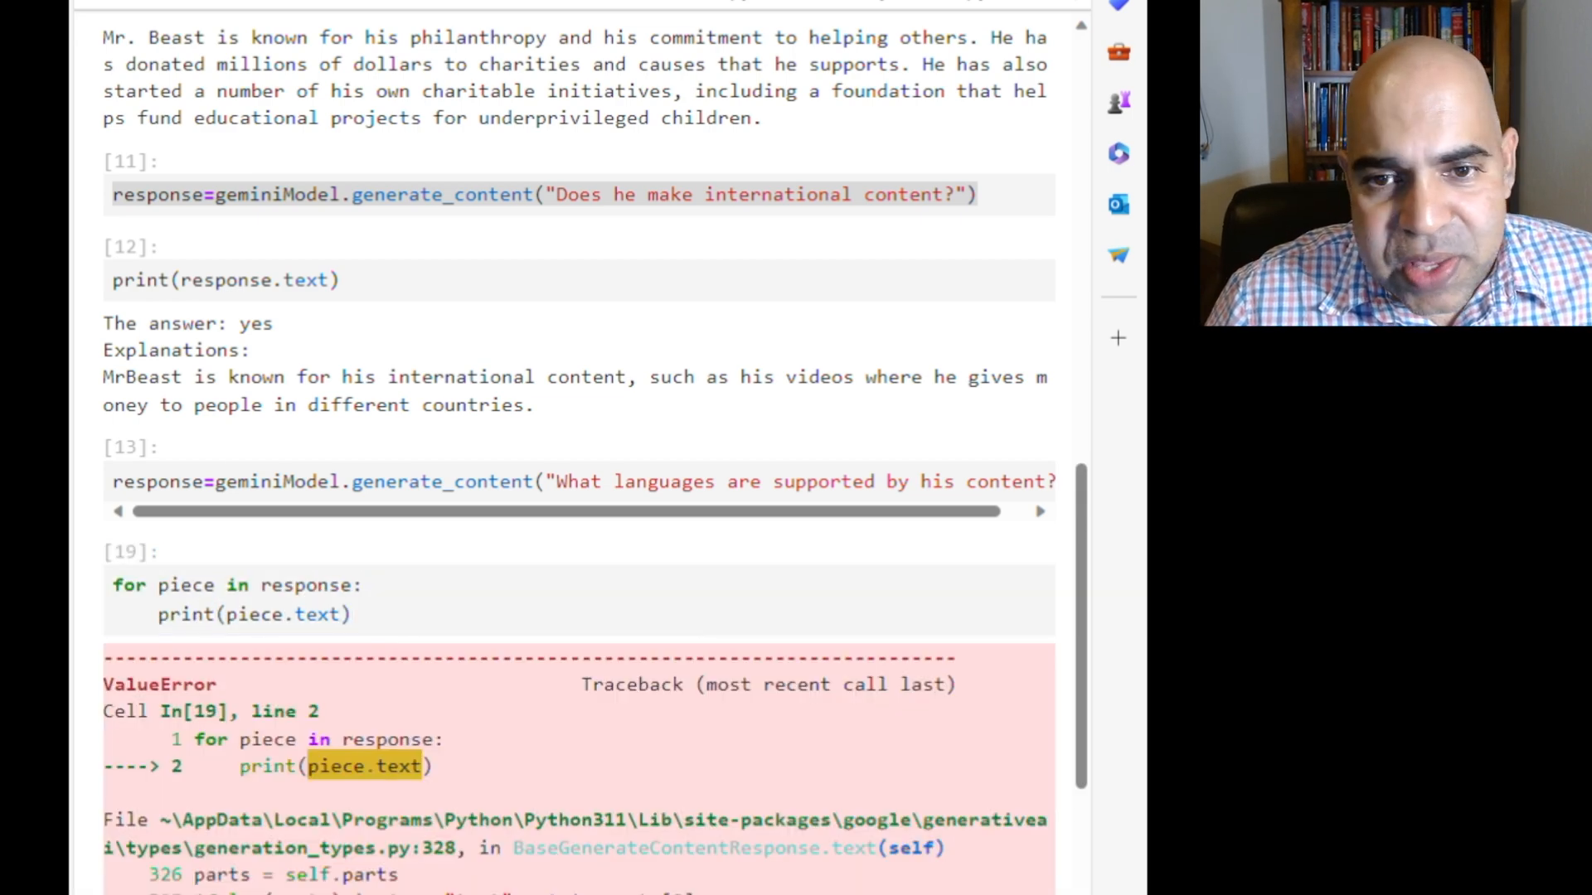
# Start a chat session with chatModel = geminiModel.start_chat(history=[])
pyautogui.scroll(-3)
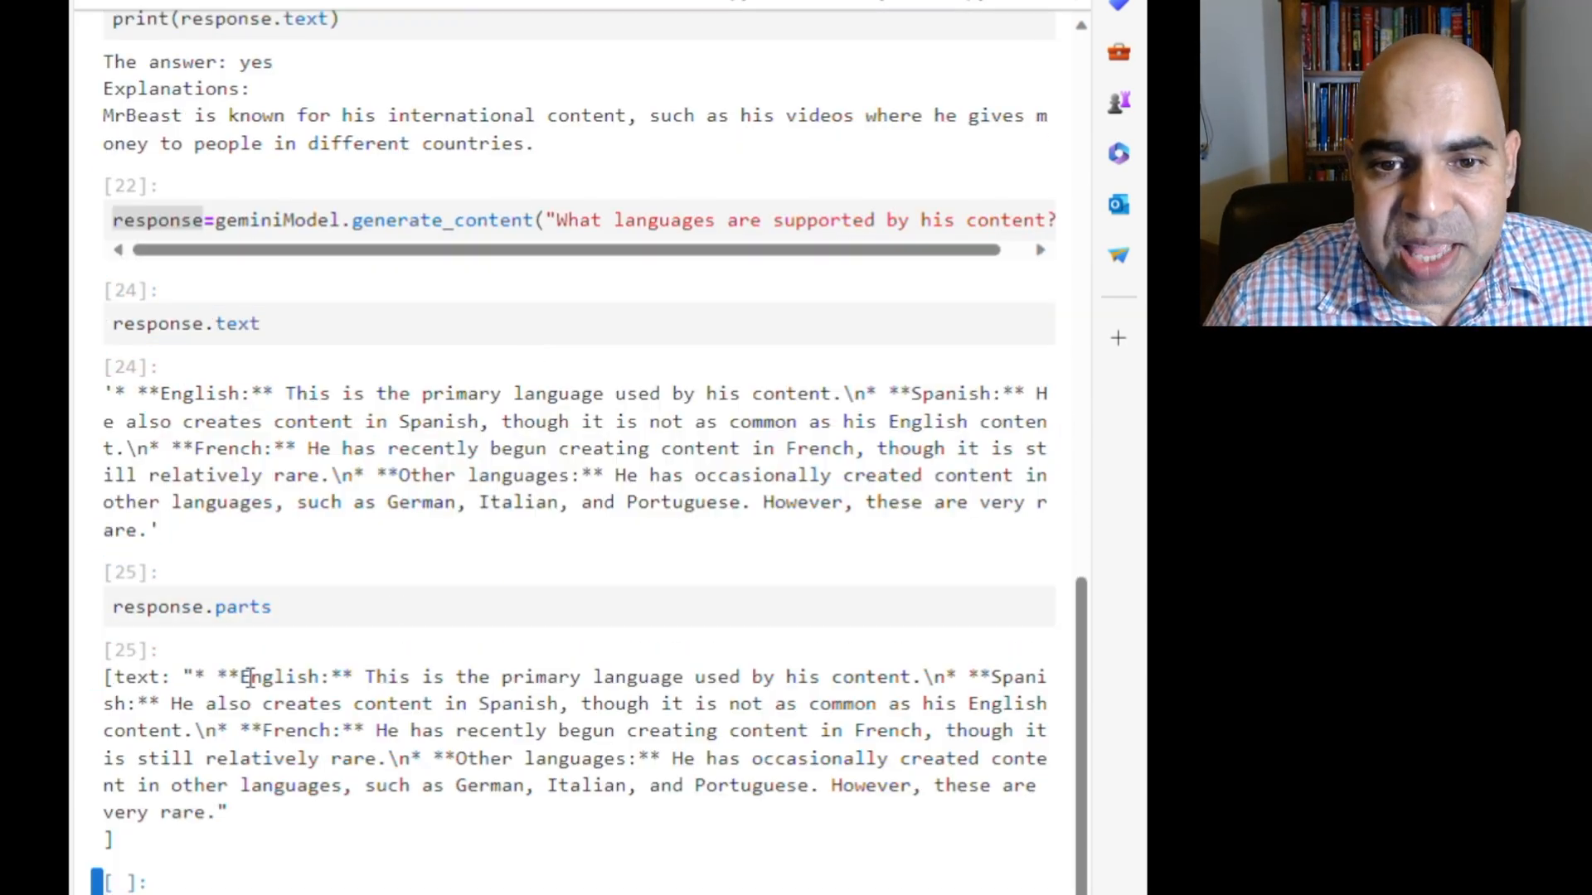
pyautogui.scroll(-3)
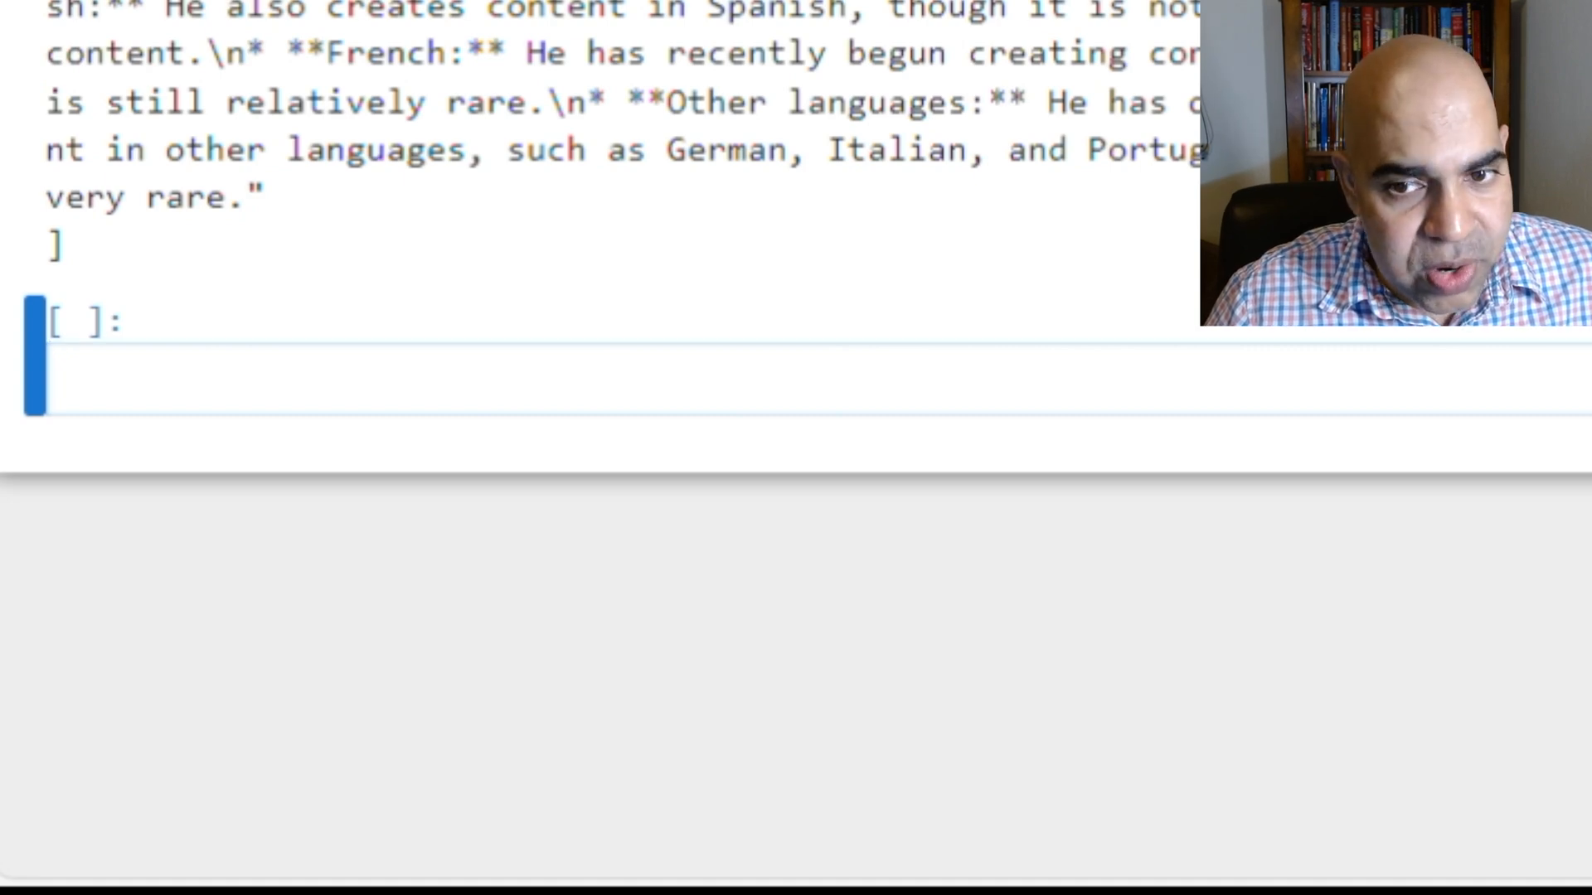
pyautogui.write('chatModel = geminiModel')
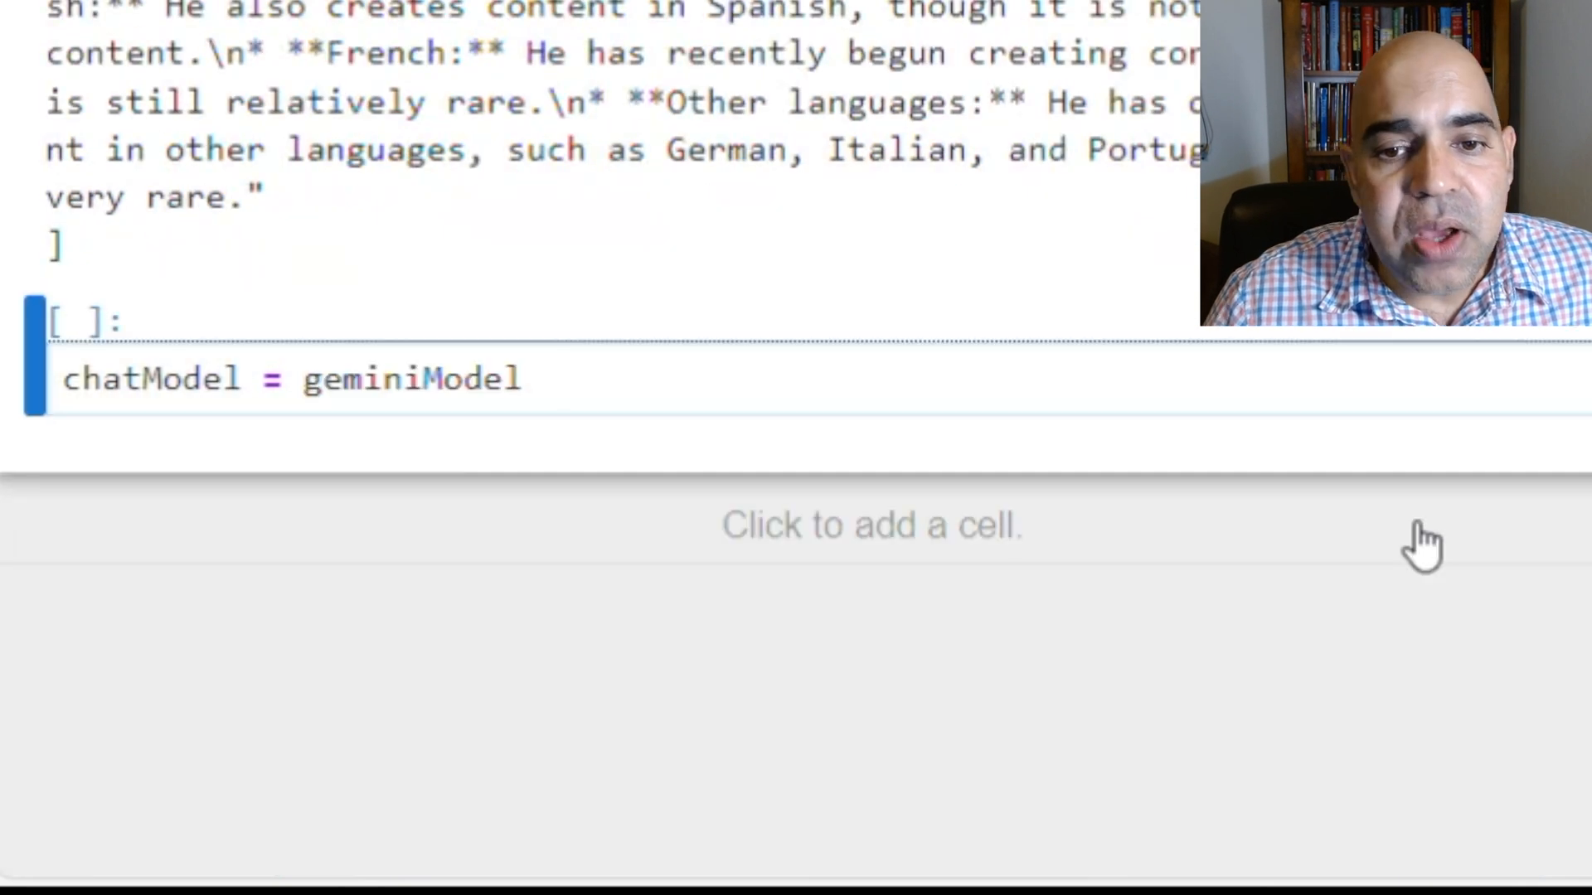
pyautogui.write('.start_chat(histor')
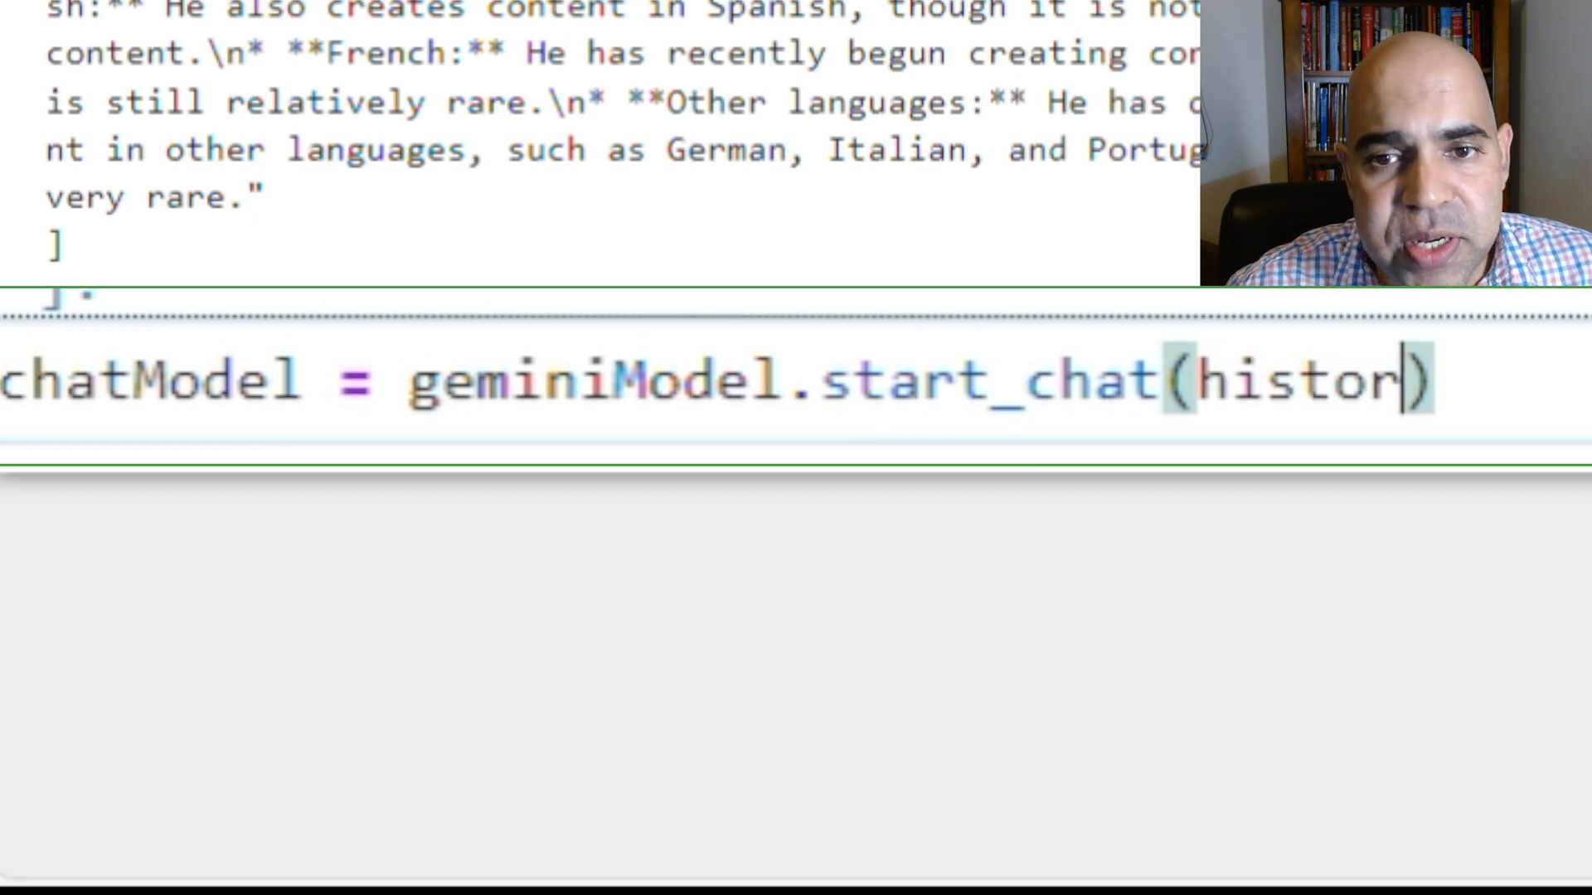
pyautogui.write('y=[]')
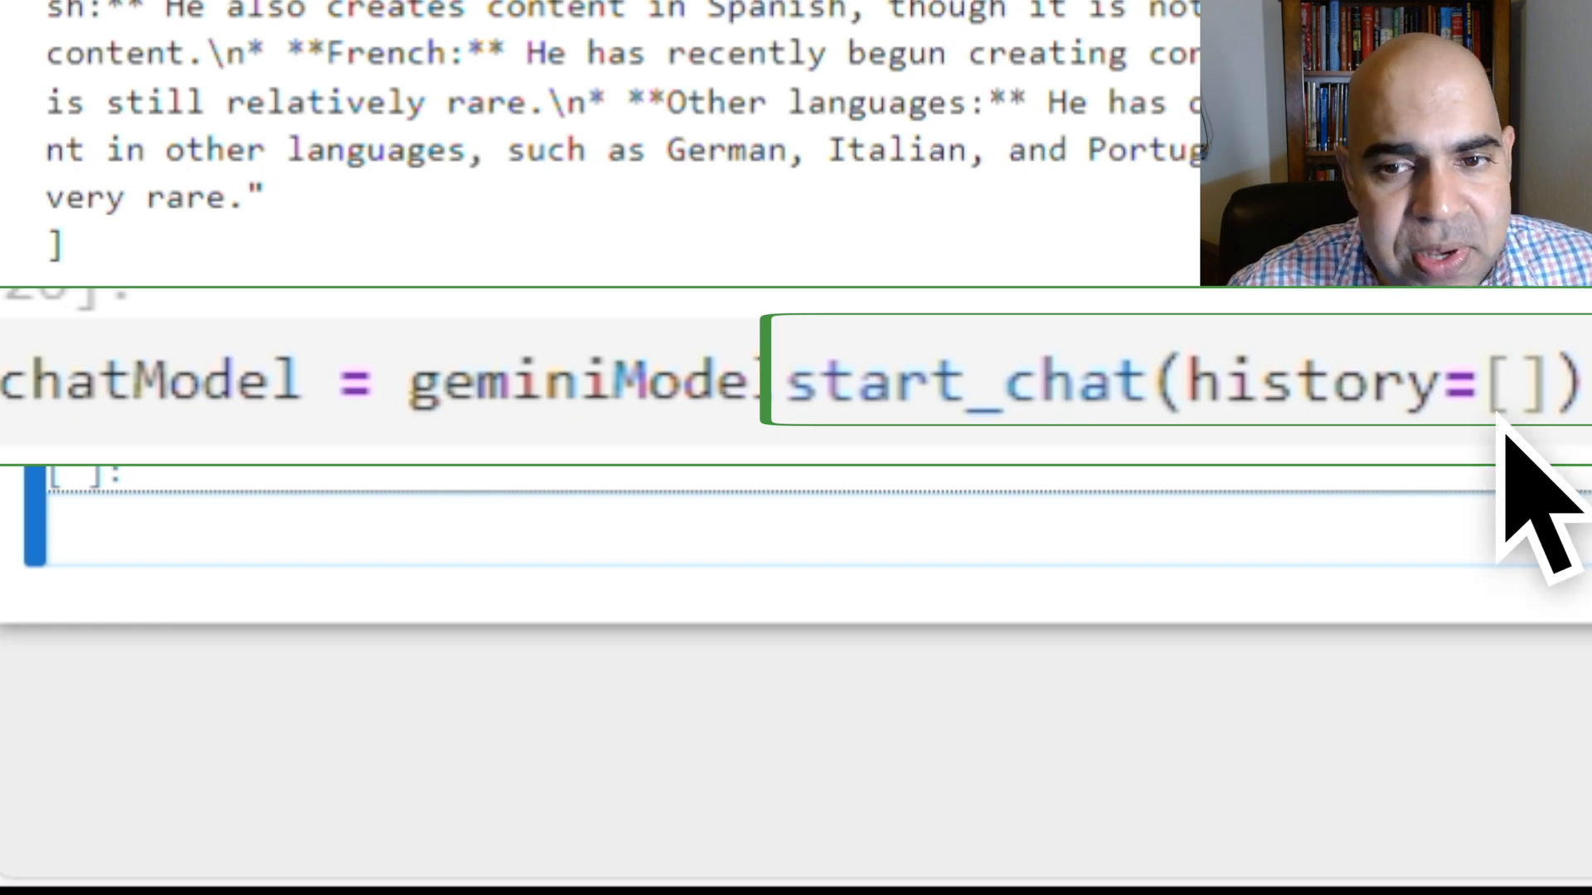
# Send "Who is Mr. Beast?" to the chat with response=chatModel.send_message
pyautogui.write('response=')
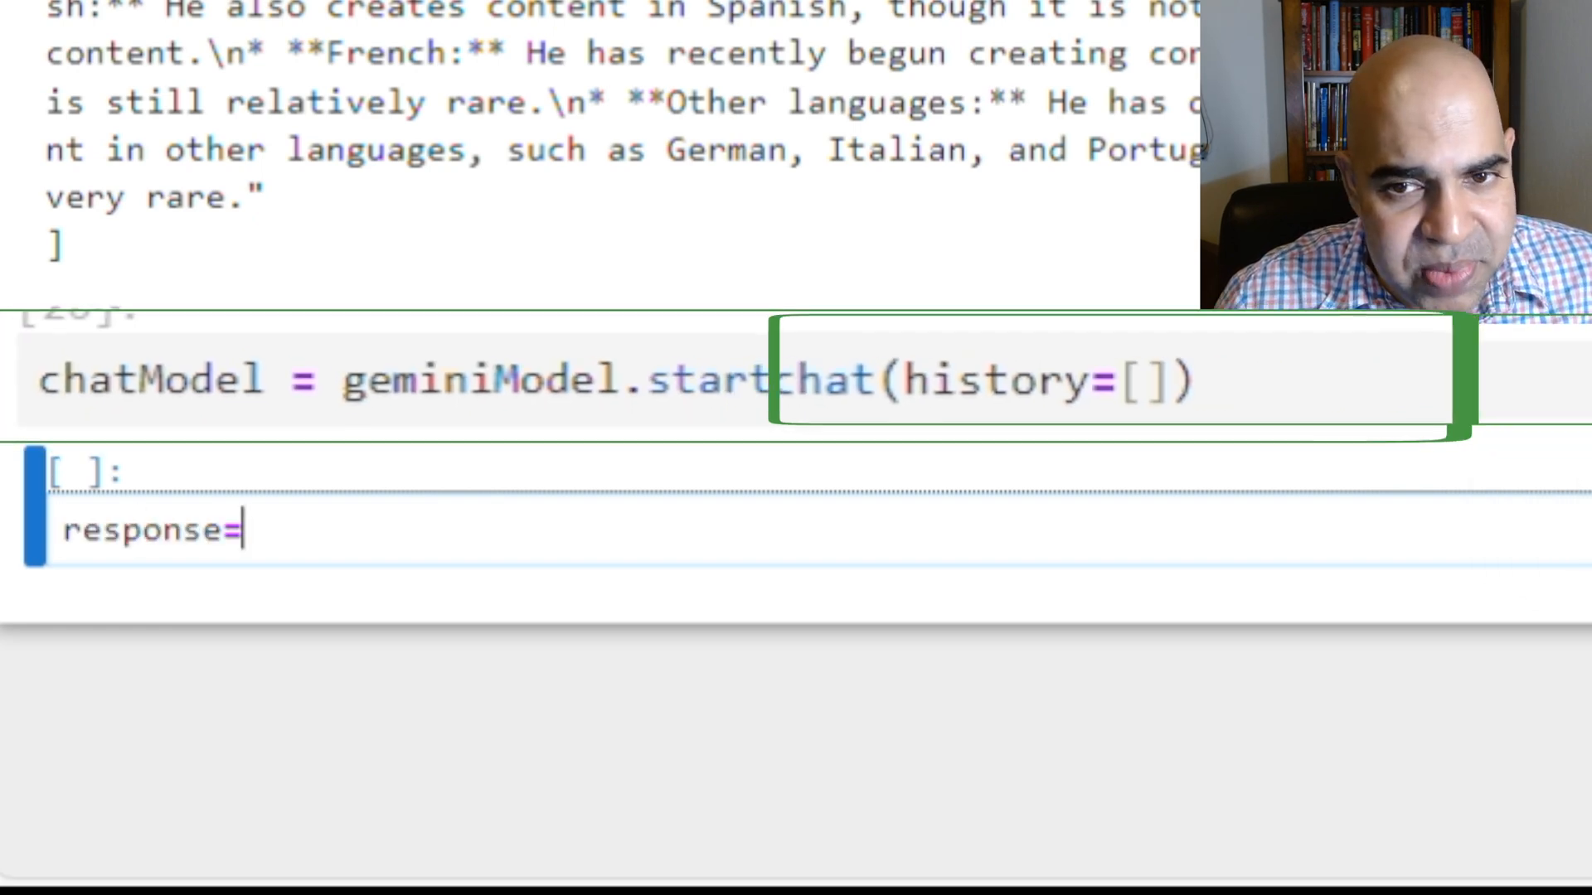
pyautogui.write('chatModel.send_message()')
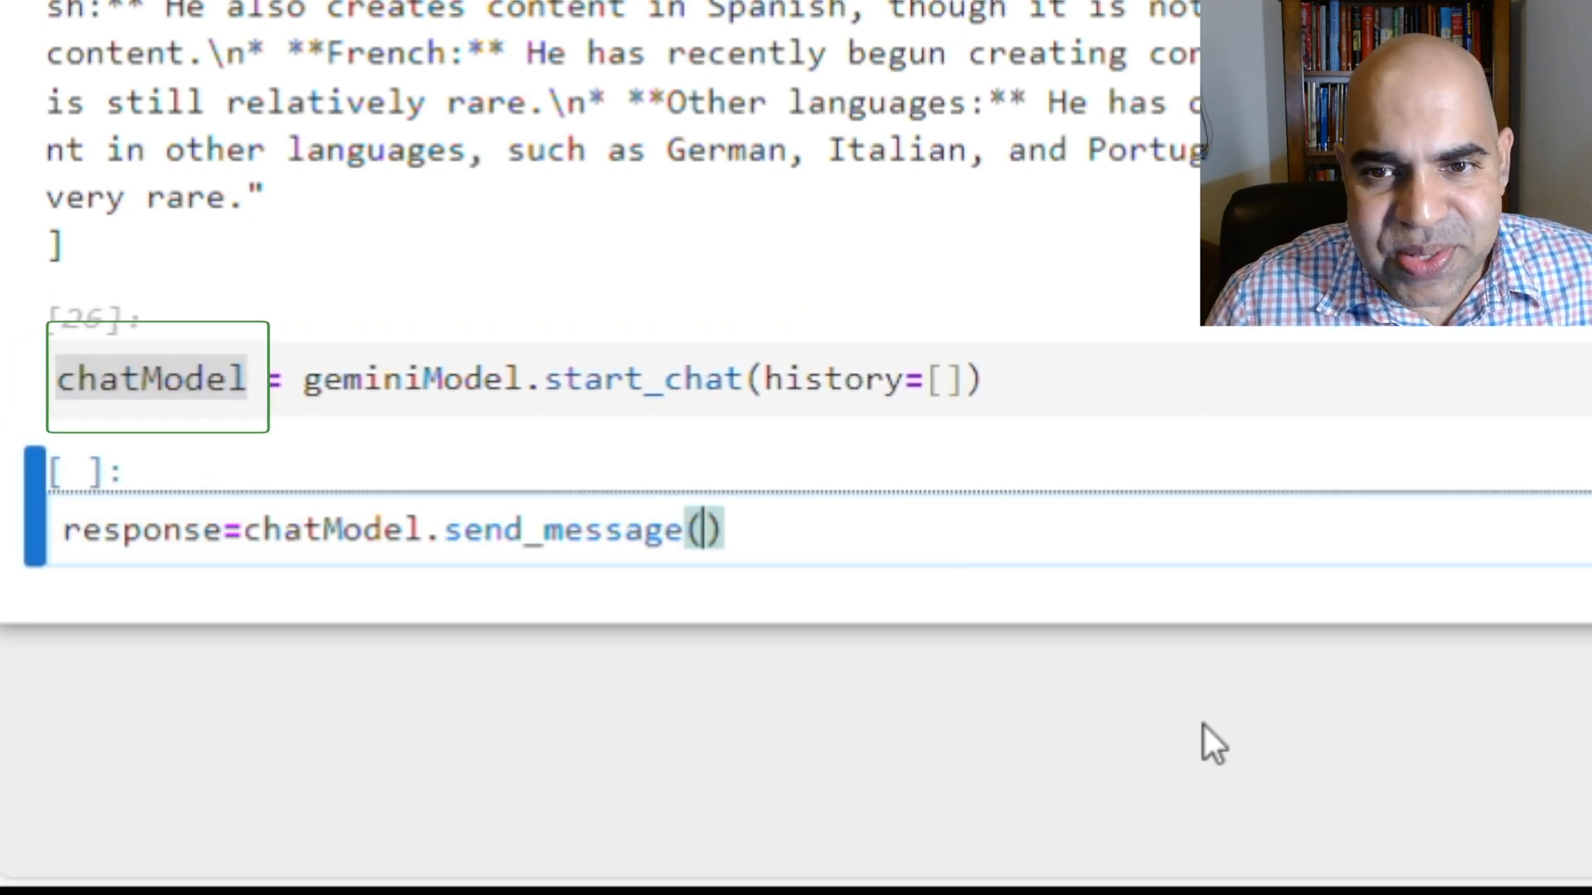
pyautogui.write('"Who is Mr. Beast?"')
pyautogui.write('print(response.text)')
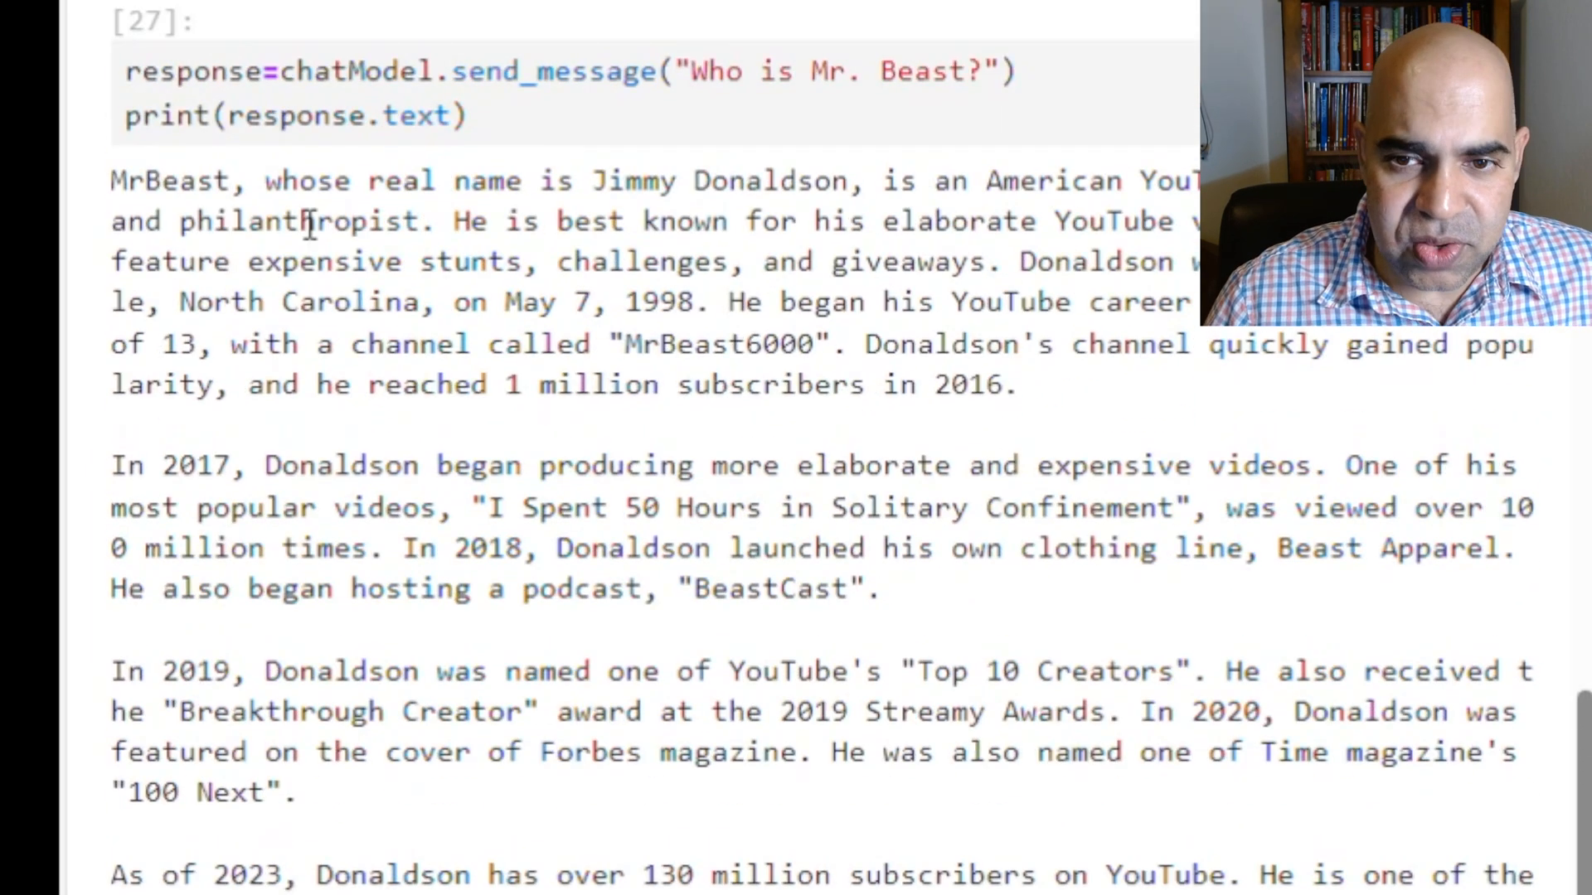
pyautogui.scroll(-3)
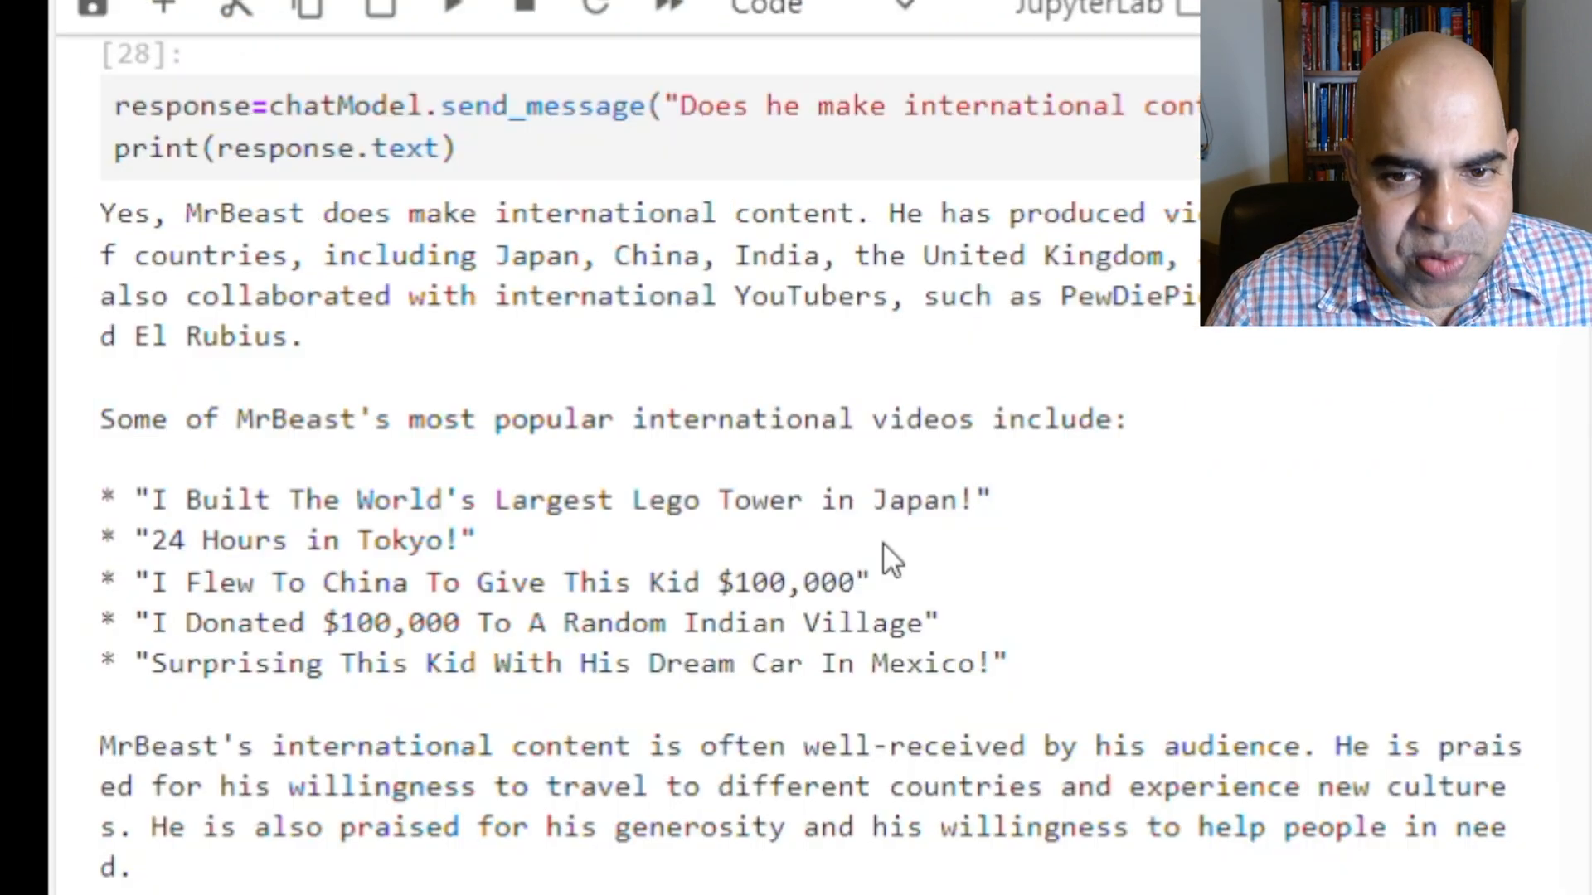
pyautogui.moveTo(955, 635)
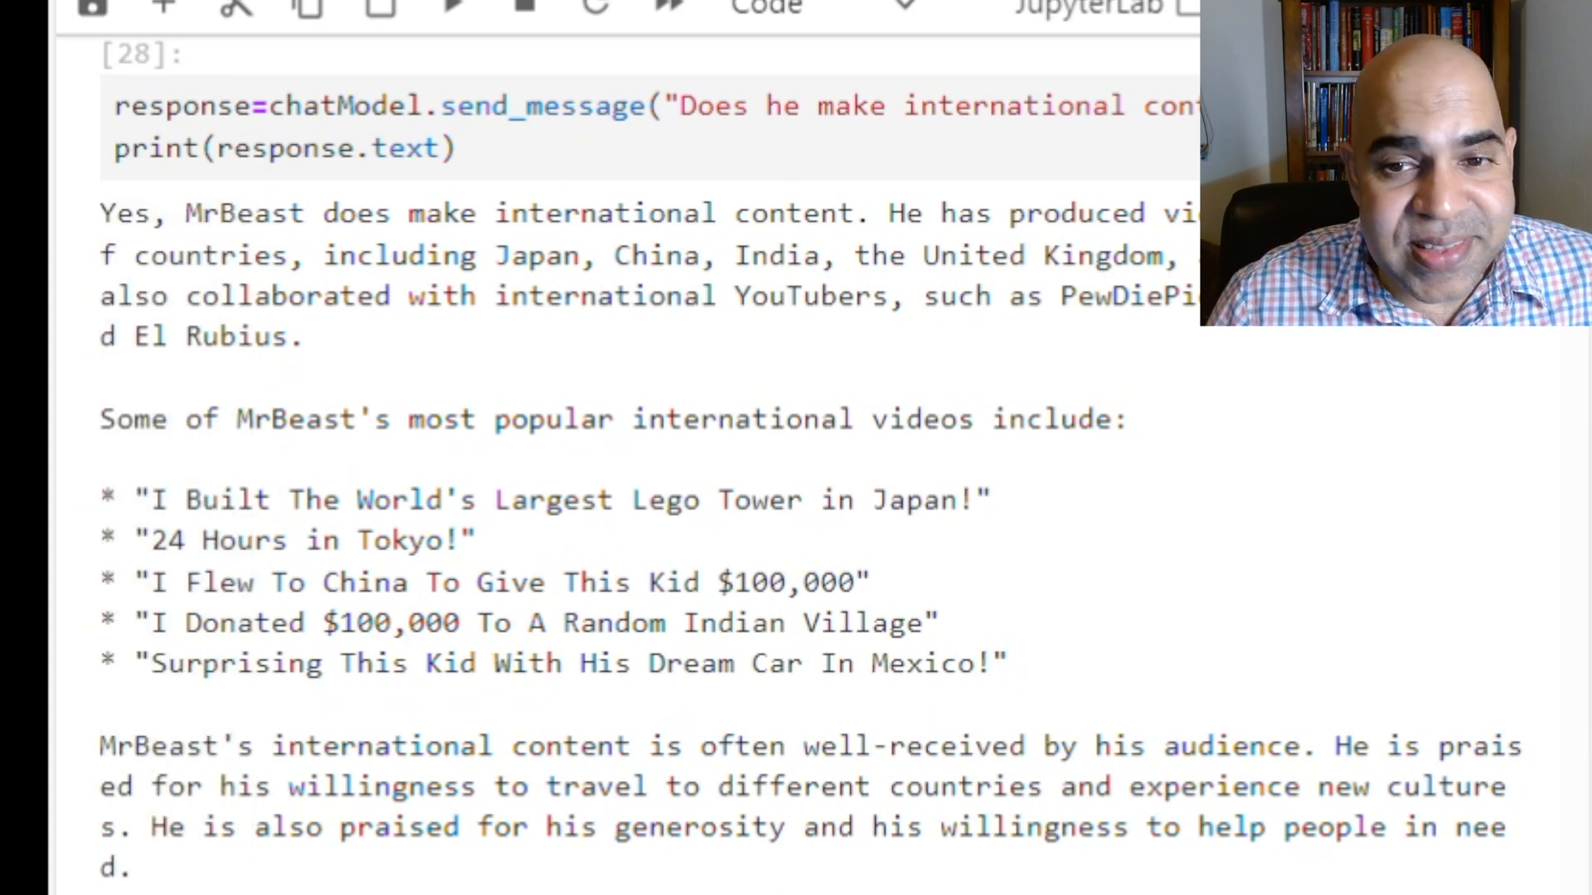
pyautogui.scroll(-3)
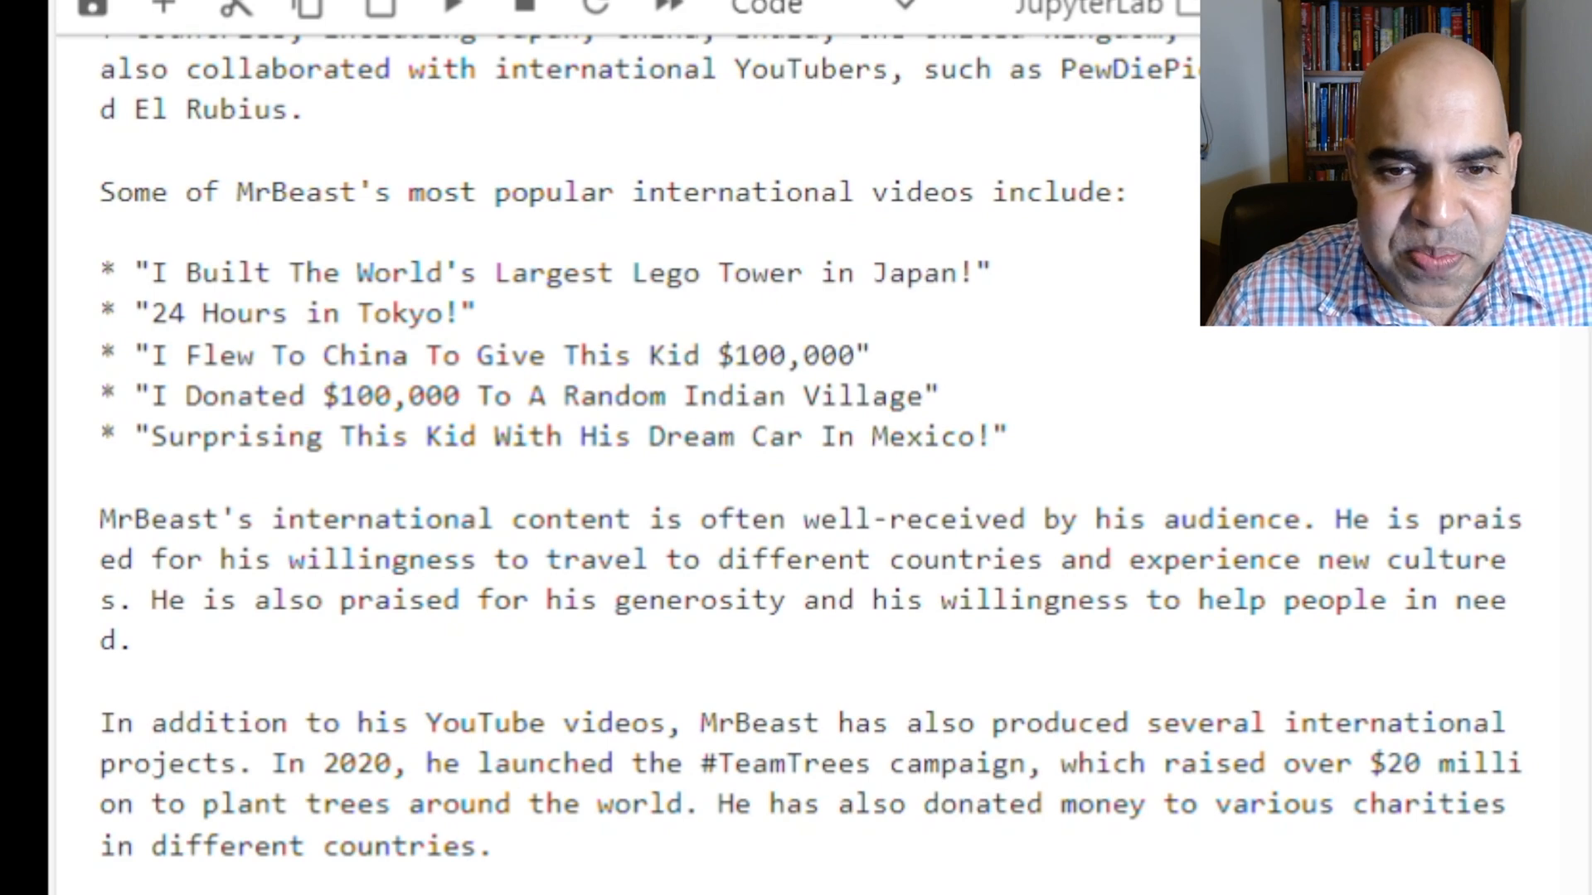
pyautogui.scroll(-3)
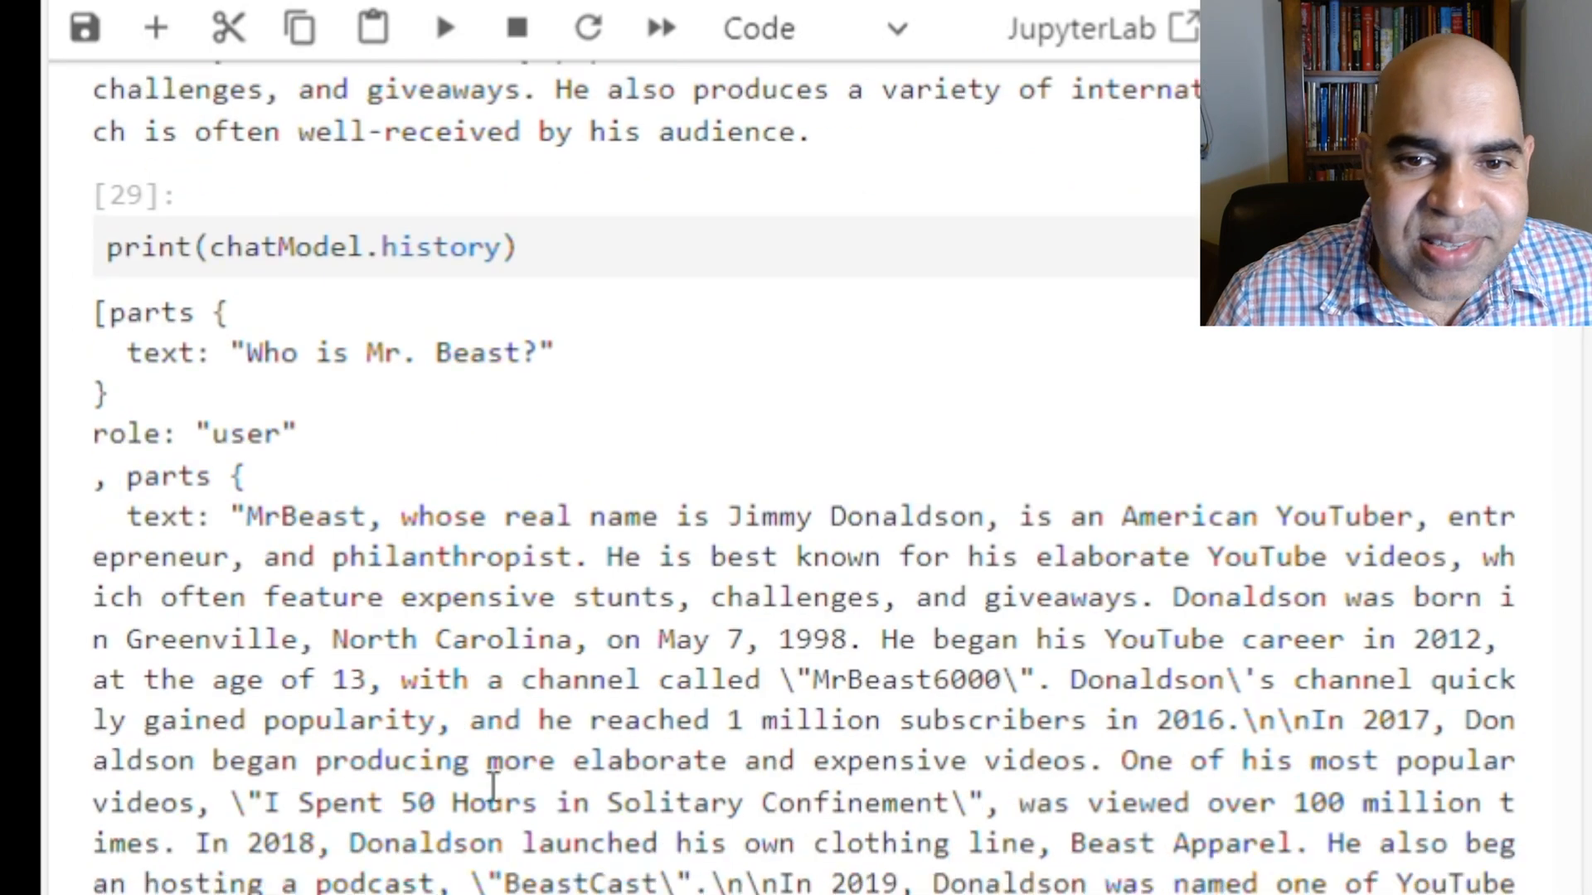
pyautogui.scroll(-3)
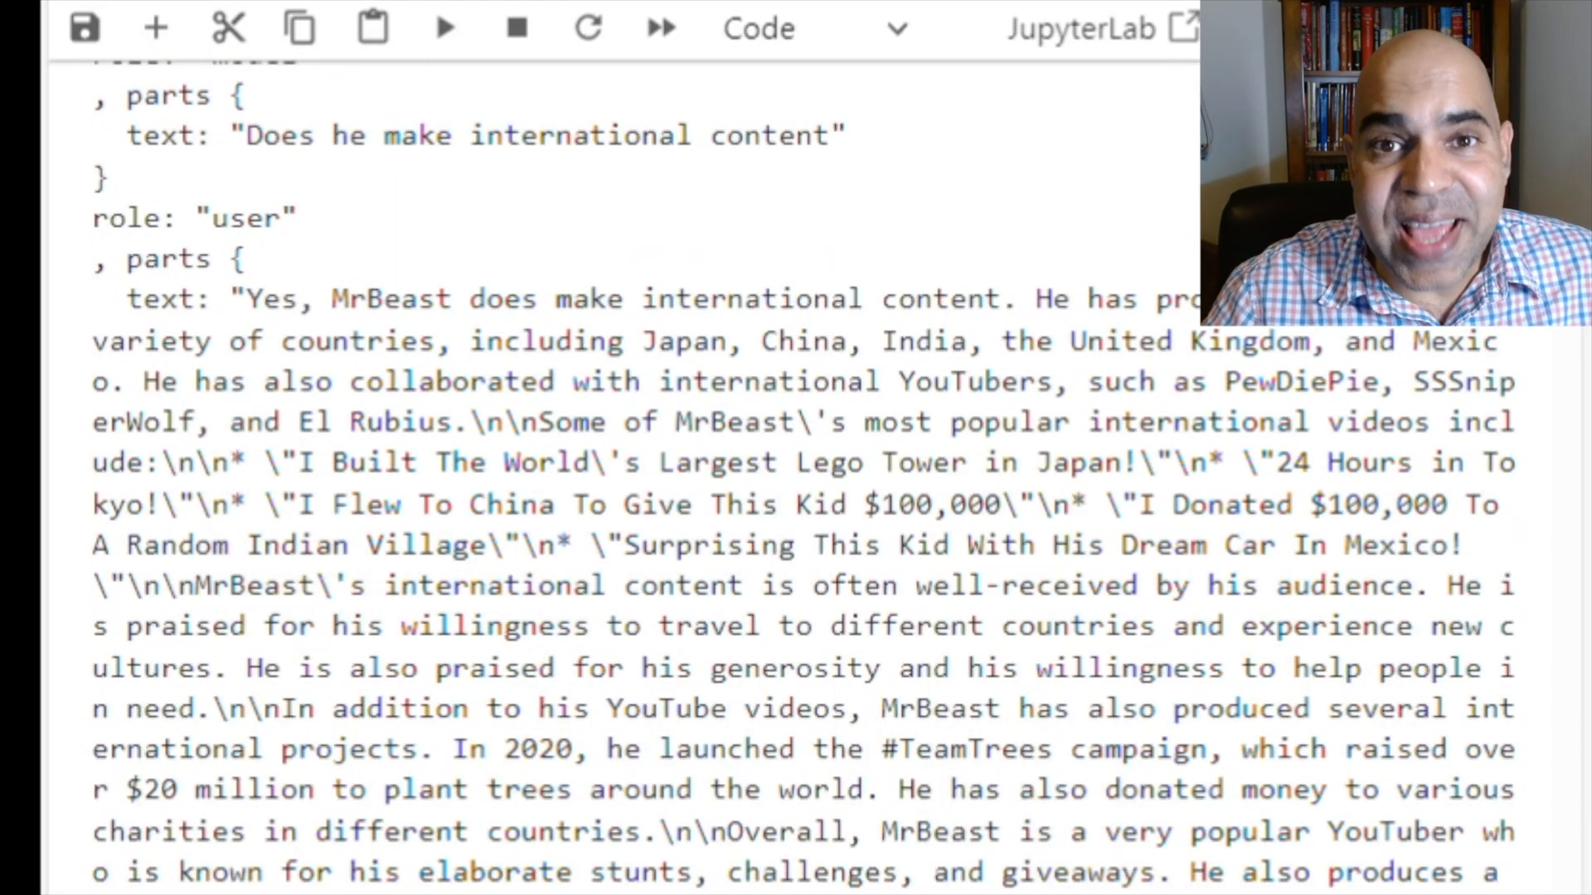
pyautogui.scroll(-3)
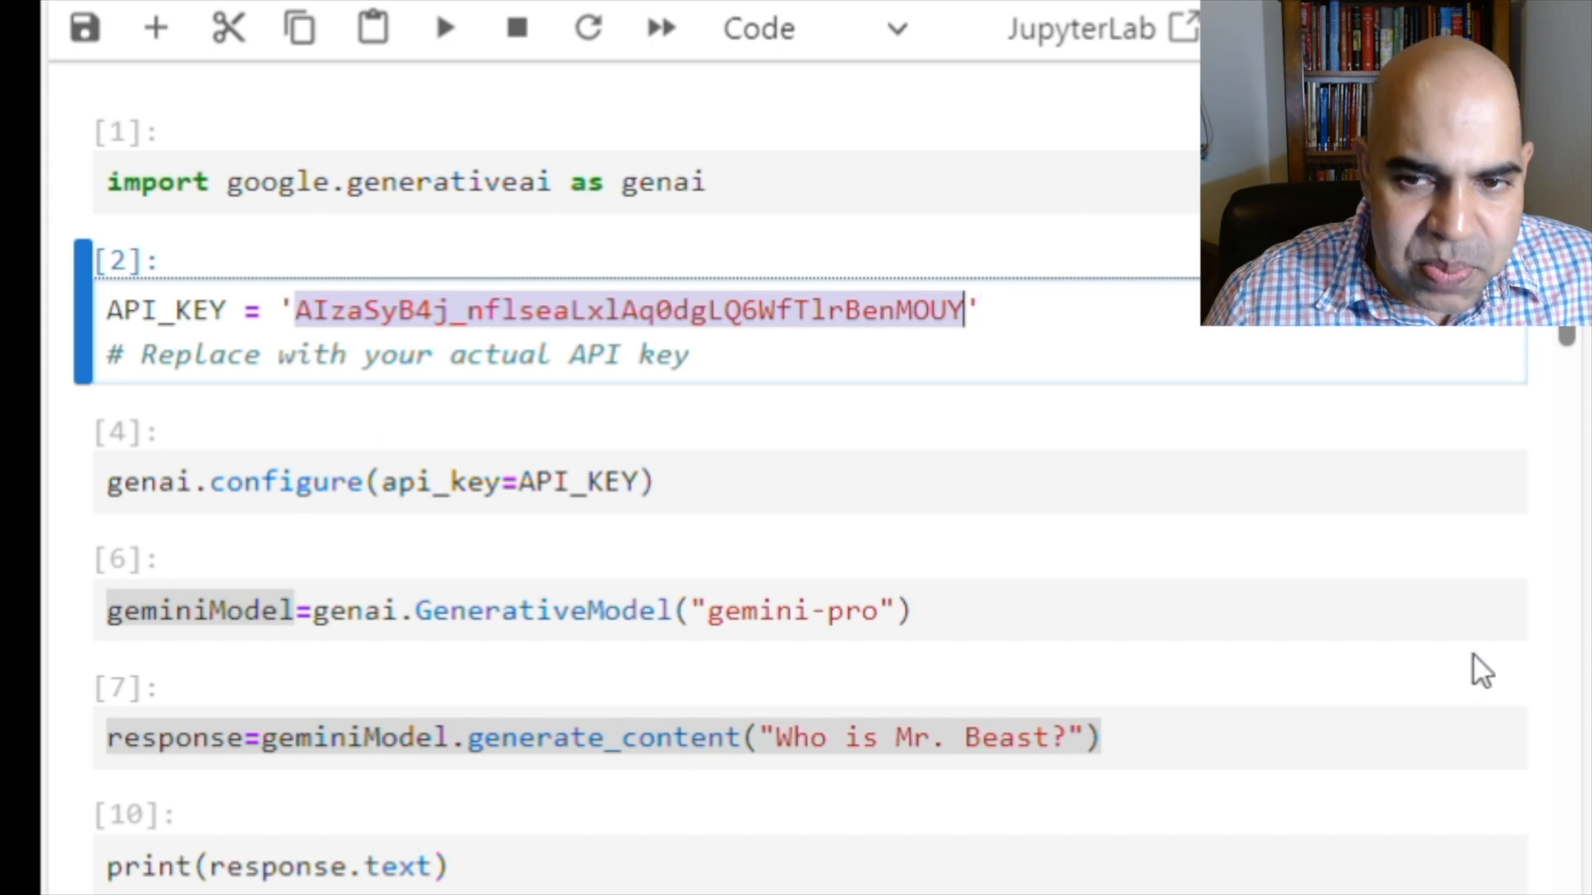
# Replace the stored key with the placeholder 'Your API Key here' and scroll back through the notebook
pyautogui.write("Your API Key here'")
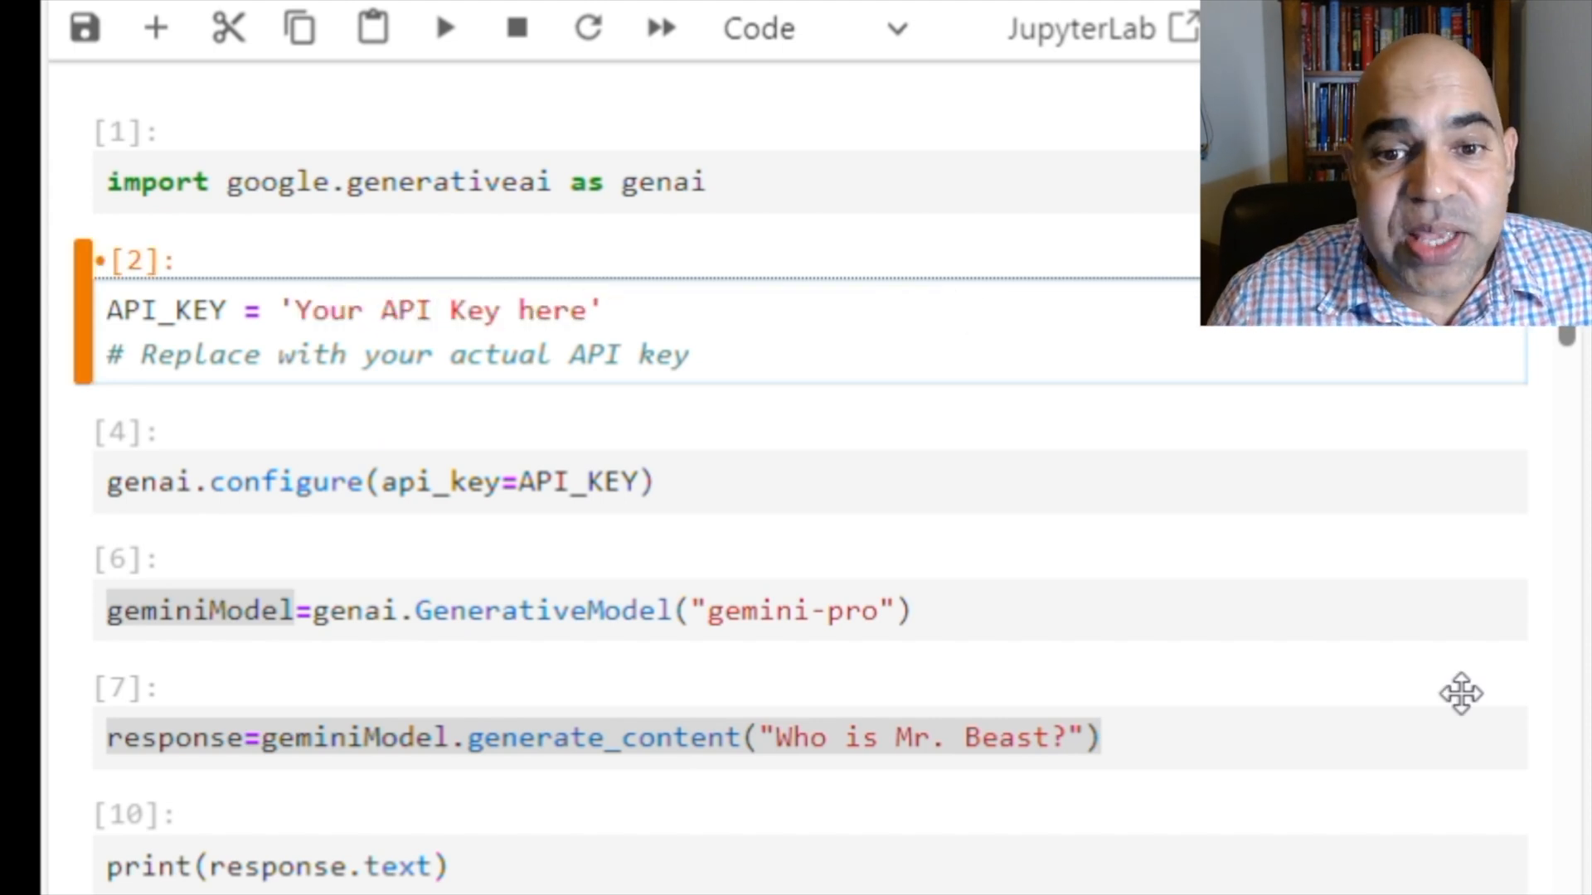
pyautogui.scroll(-3)
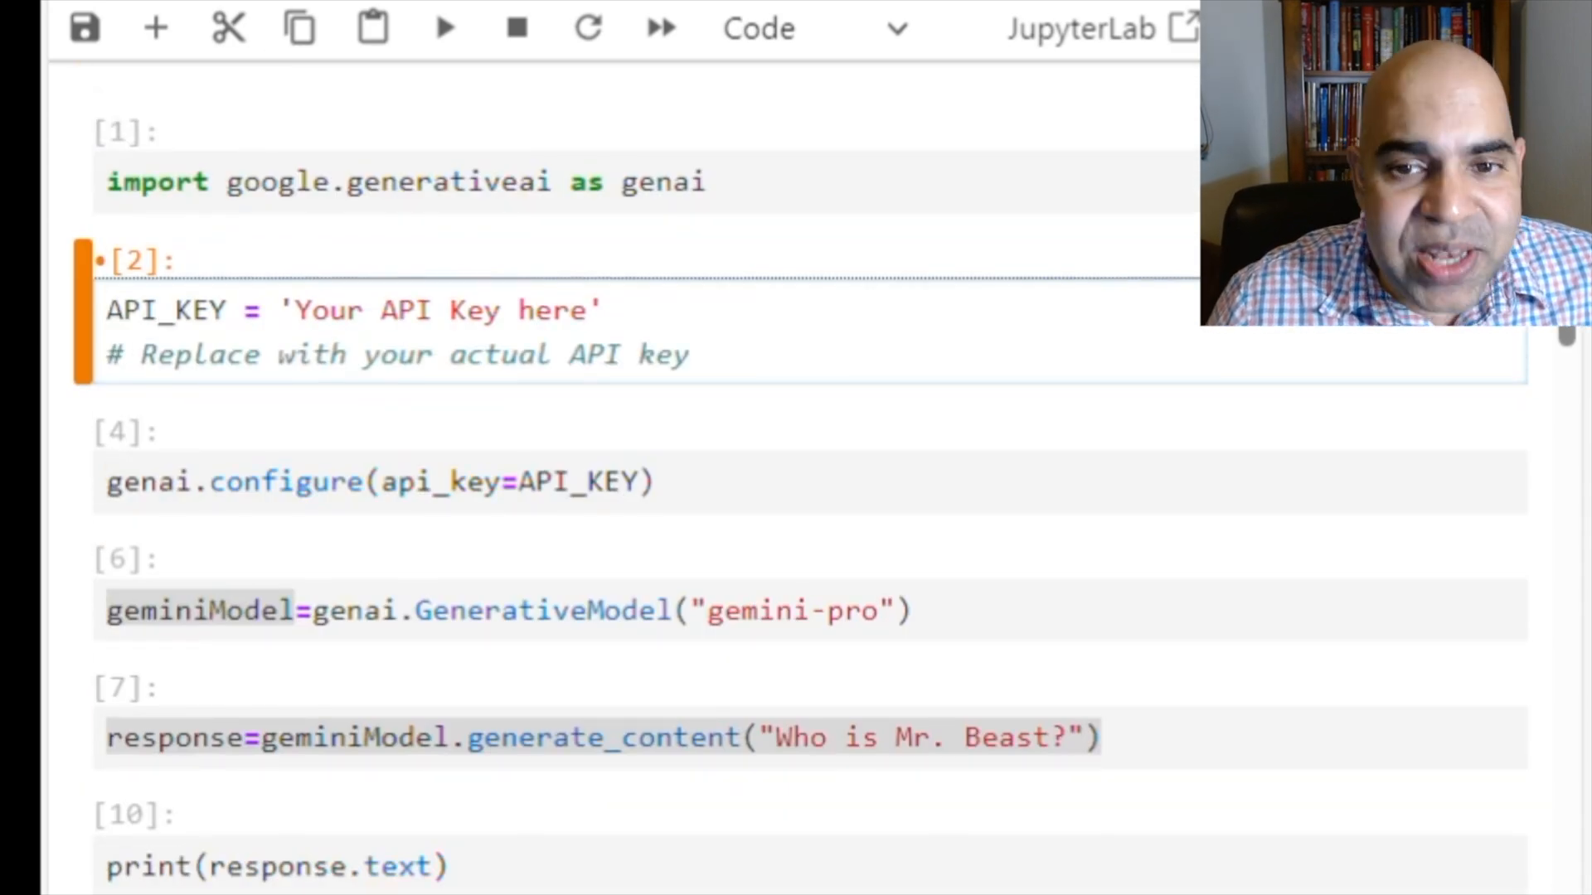
pyautogui.scroll(-3)
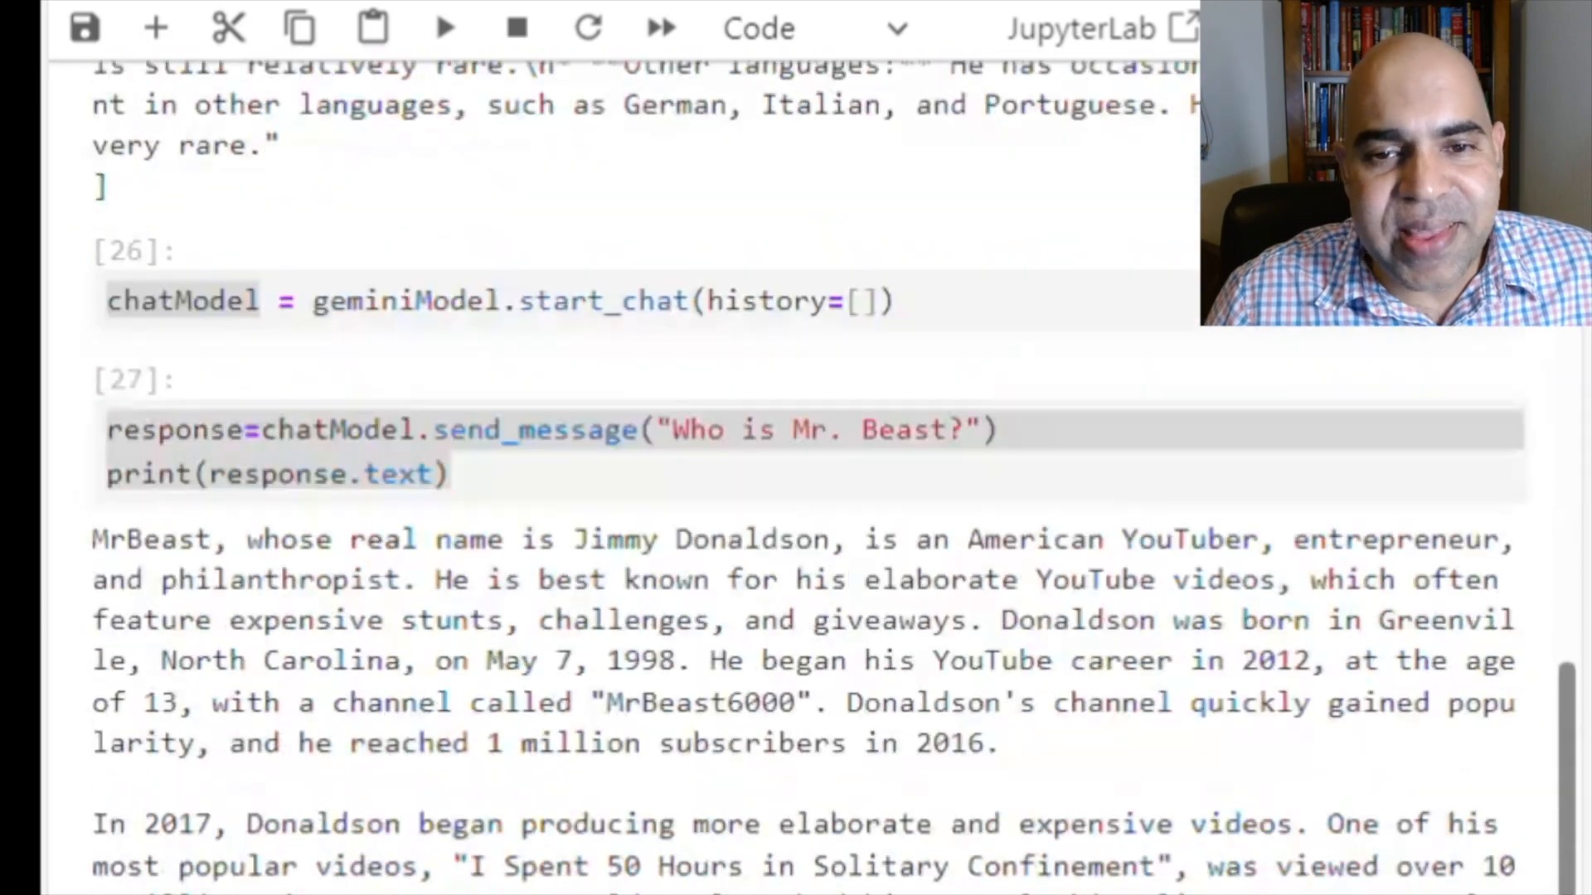
pyautogui.scroll(-3)
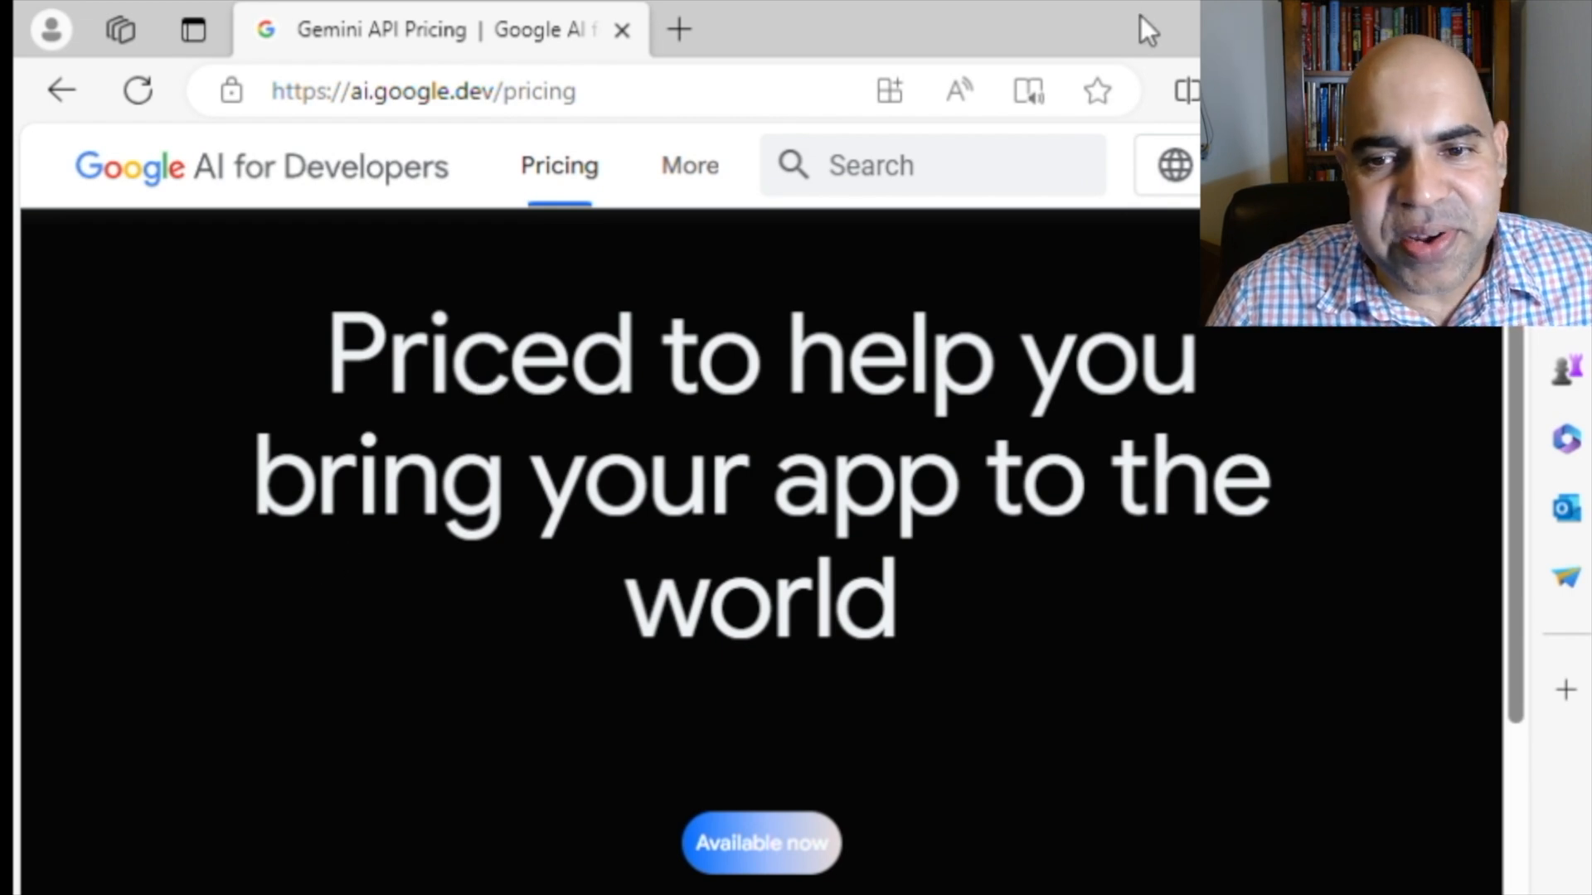
# Scroll the Gemini API pricing page to the Free for everyone and Pay-as-you-go cards
pyautogui.scroll(-3)
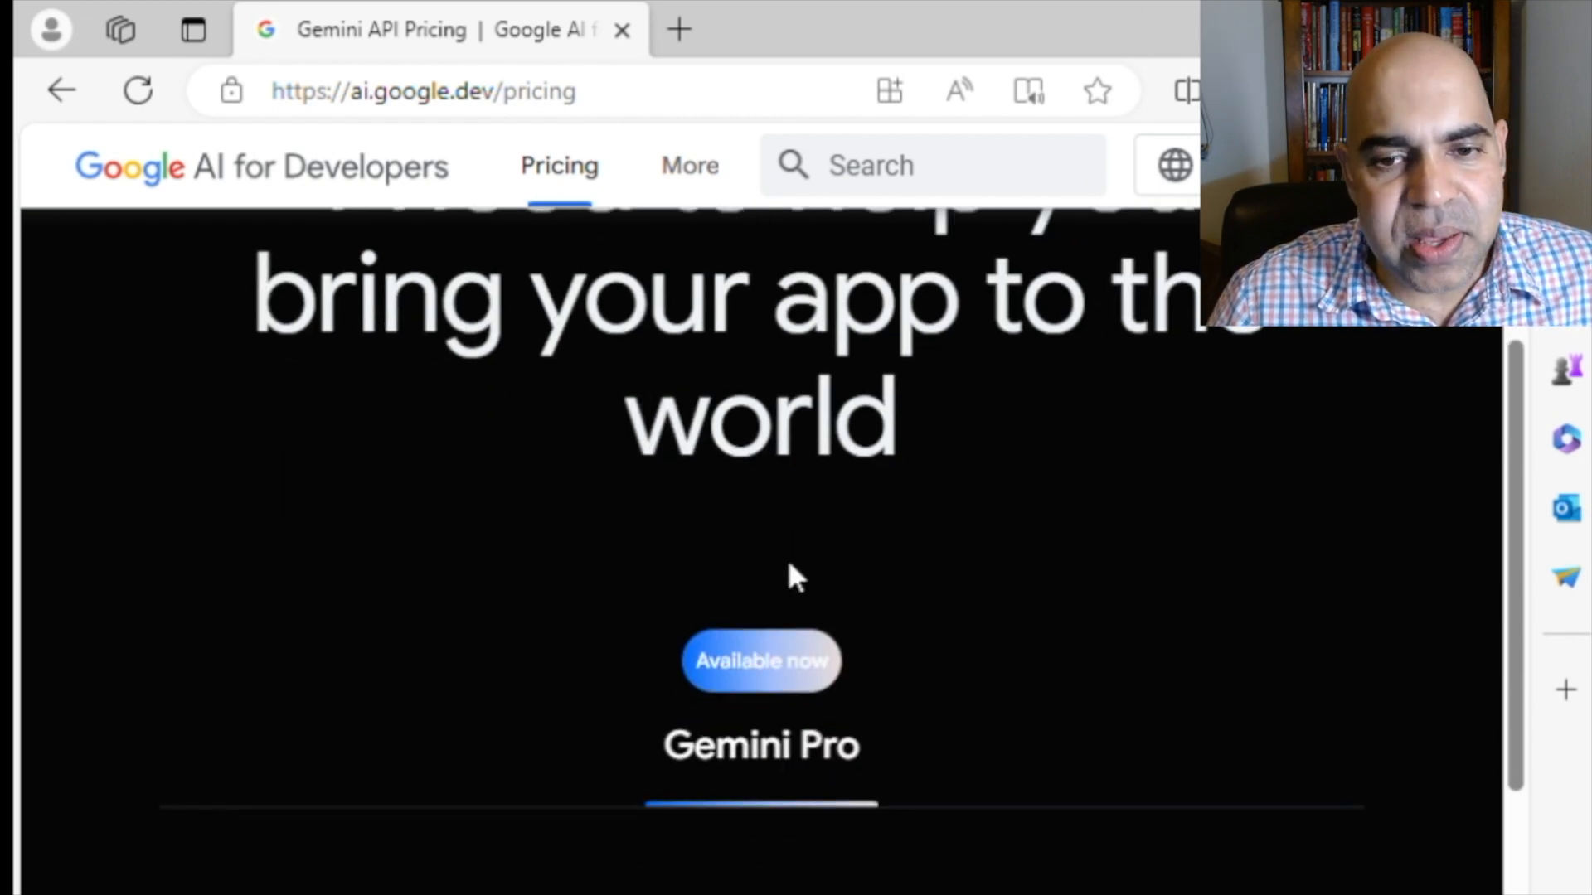
pyautogui.scroll(-3)
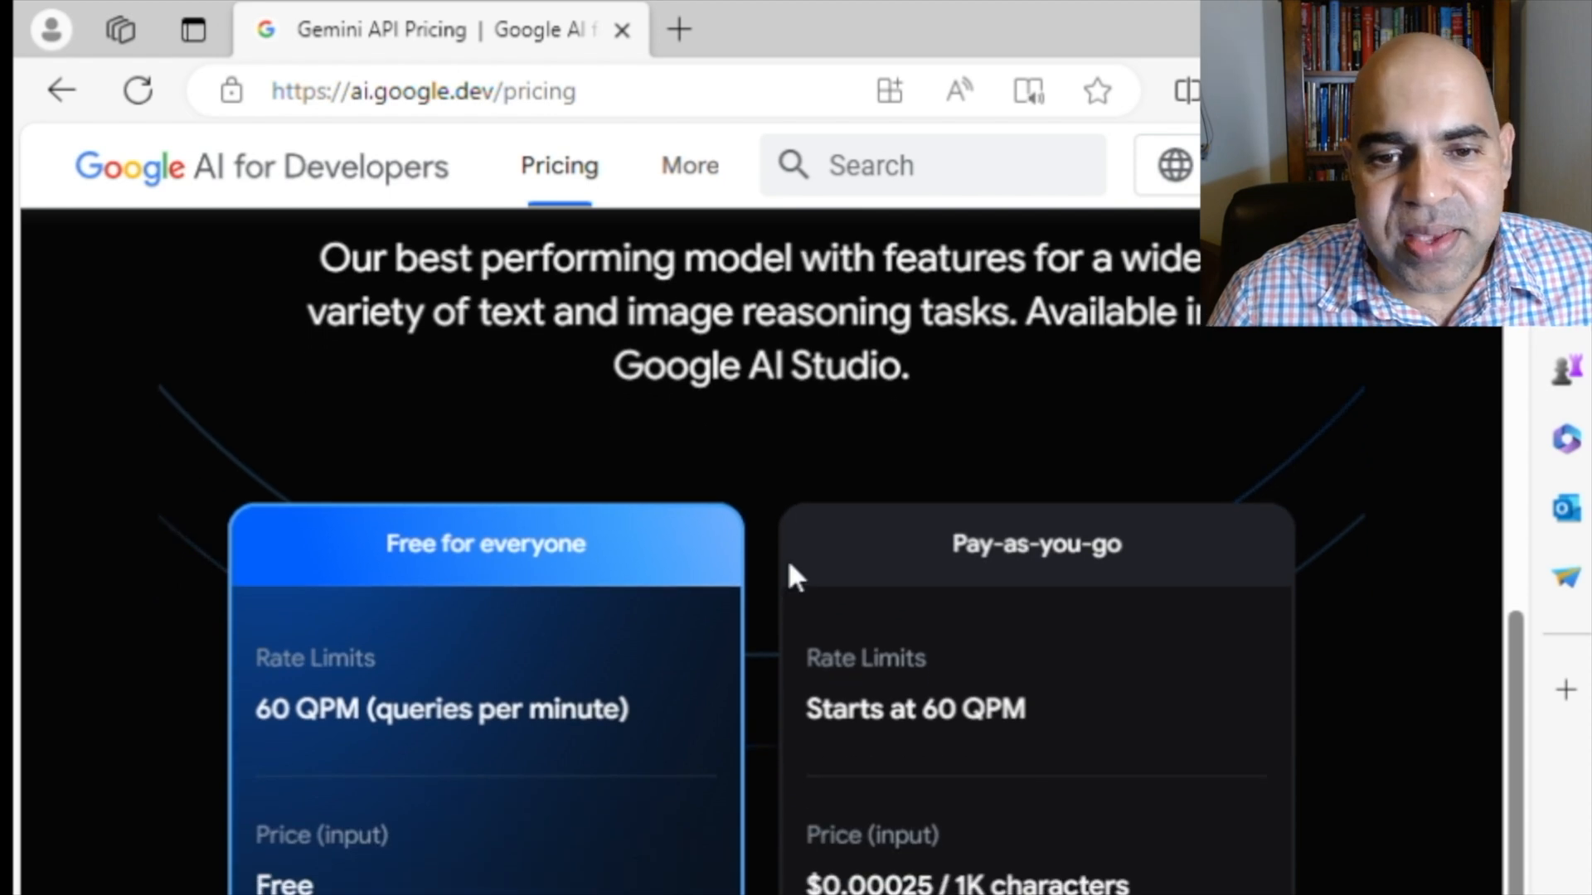
pyautogui.scroll(-3)
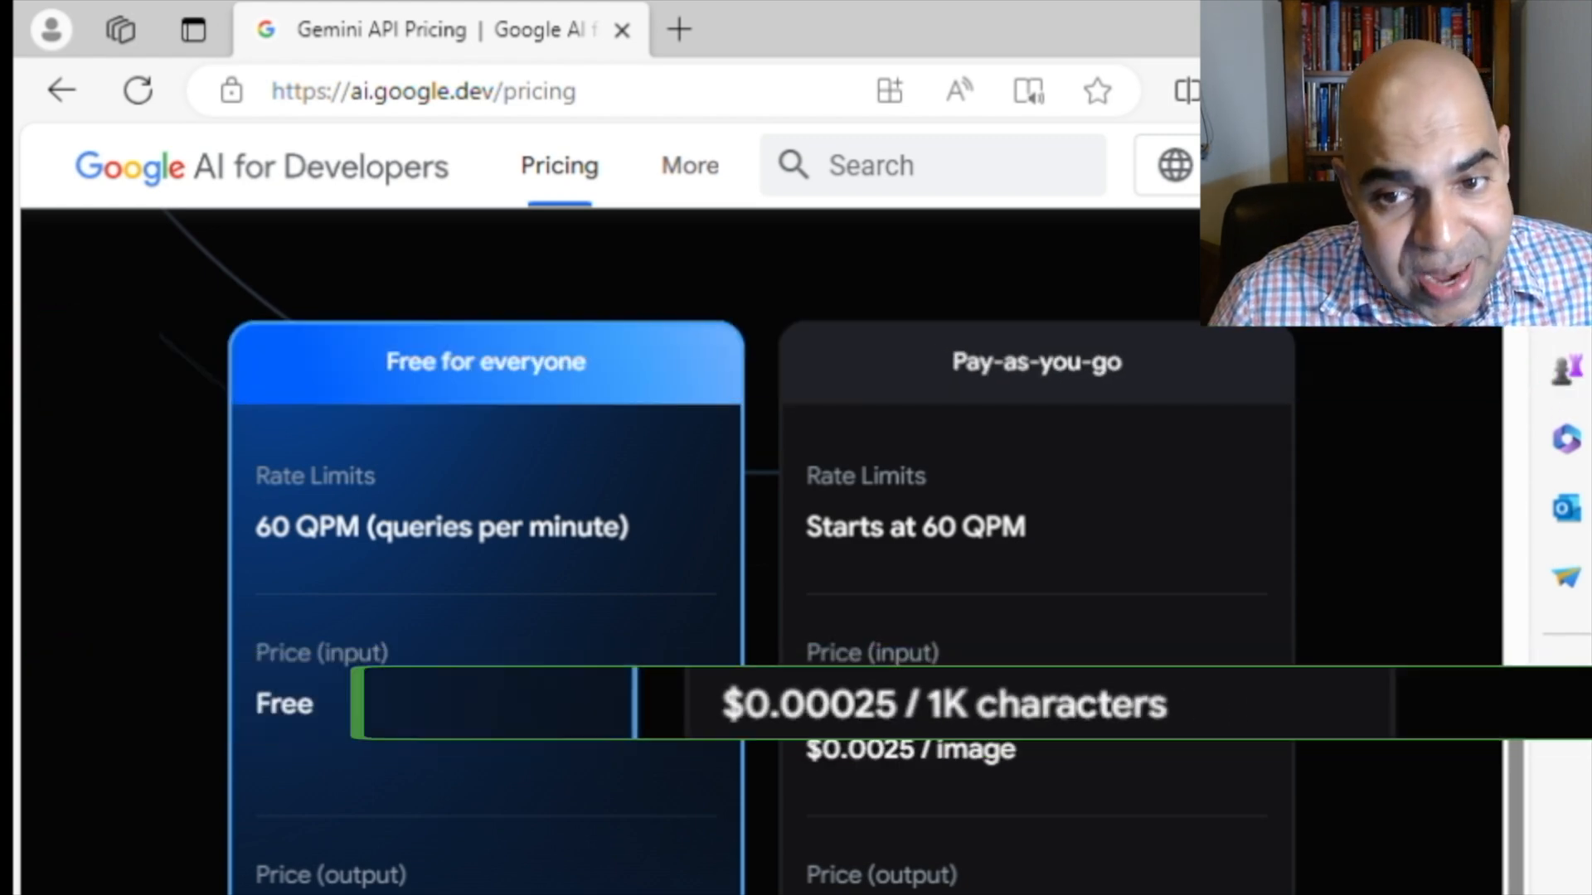
pyautogui.scroll(-3)
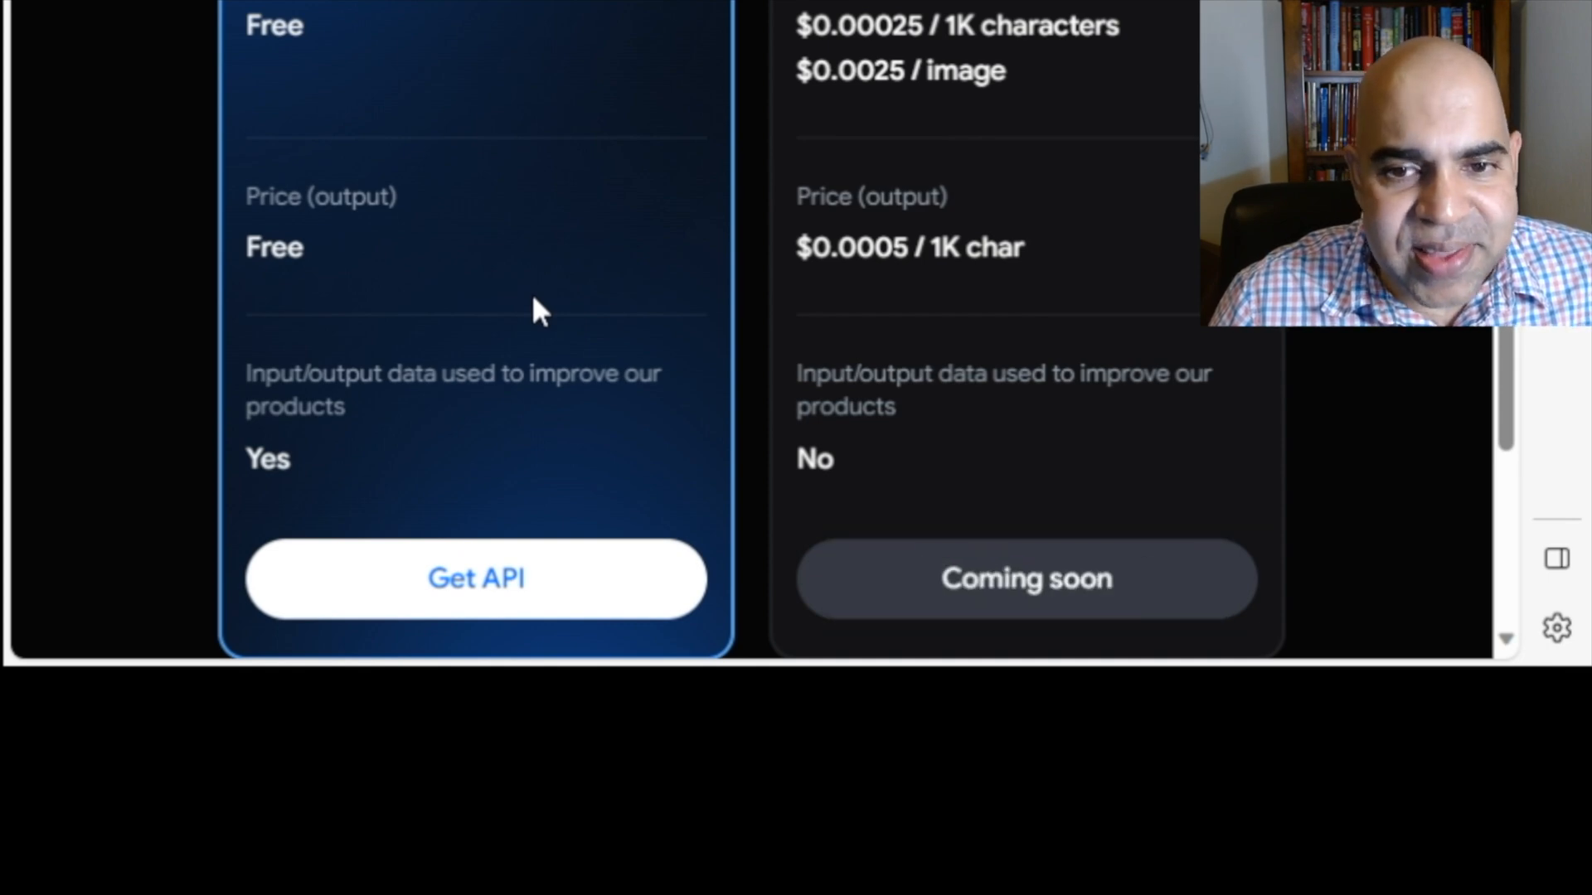
pyautogui.scroll(-3)
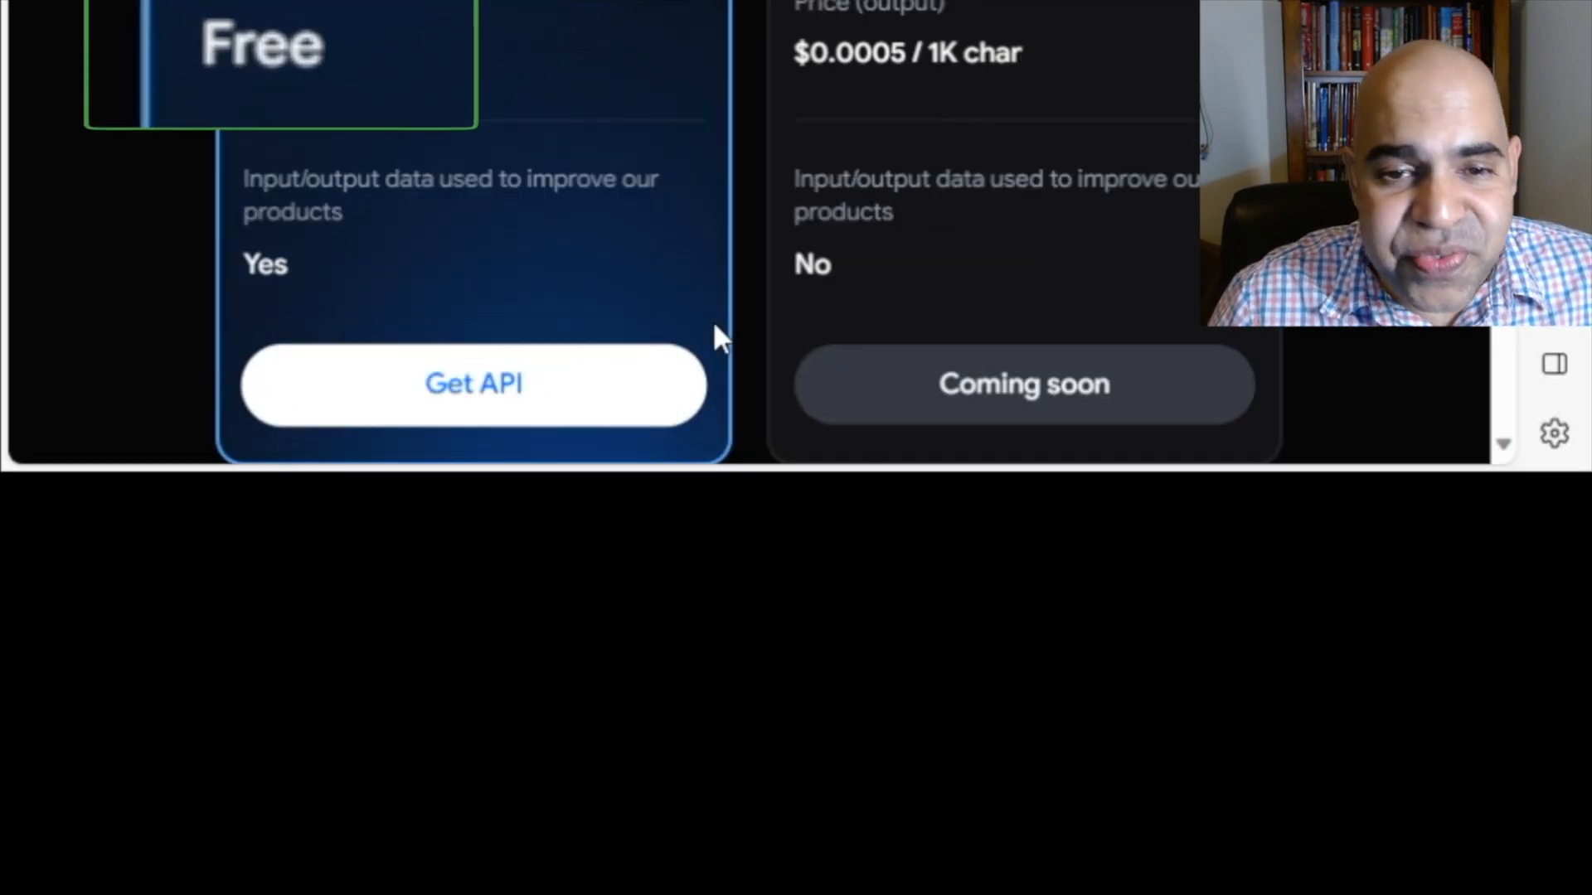
# Start Get API, accept the terms, decline research invitations, and continue into AI Studio
pyautogui.click(472, 385)
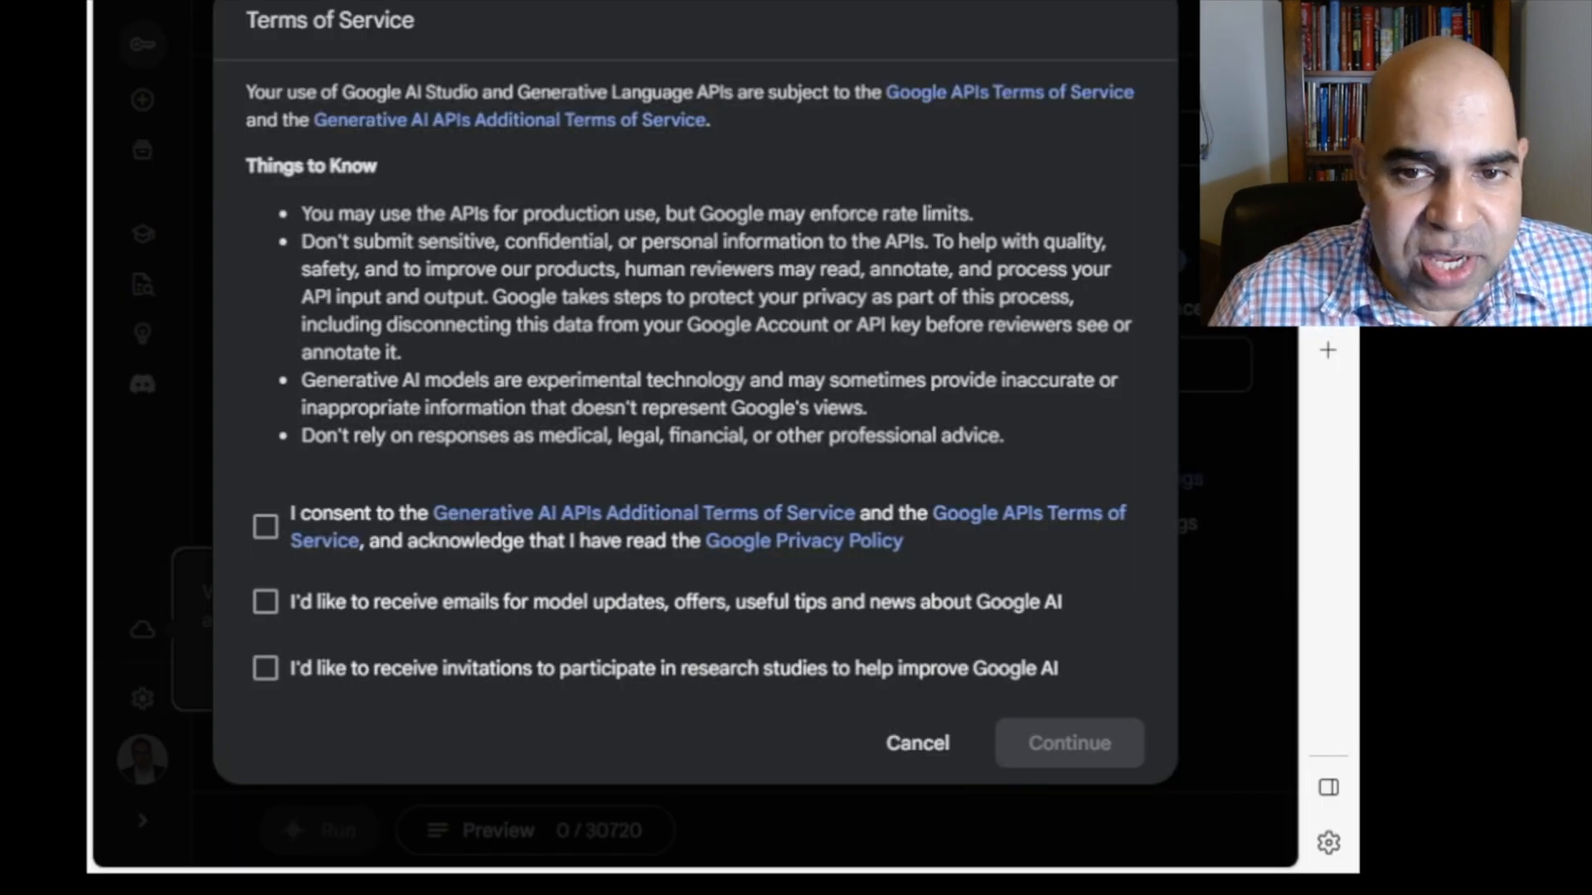
pyautogui.click(265, 668)
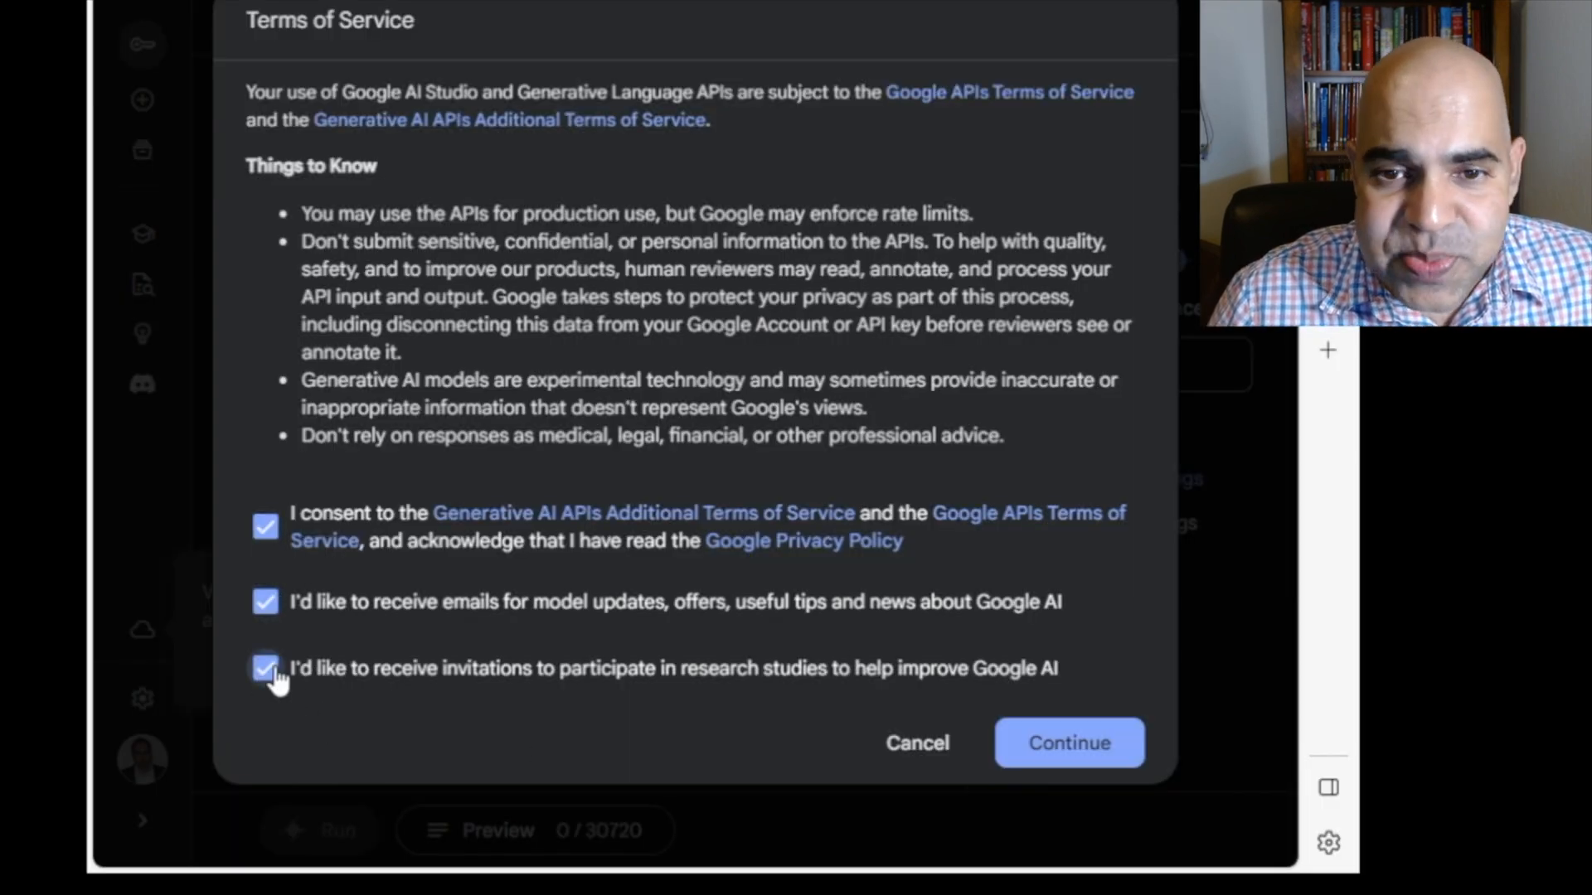
pyautogui.click(264, 668)
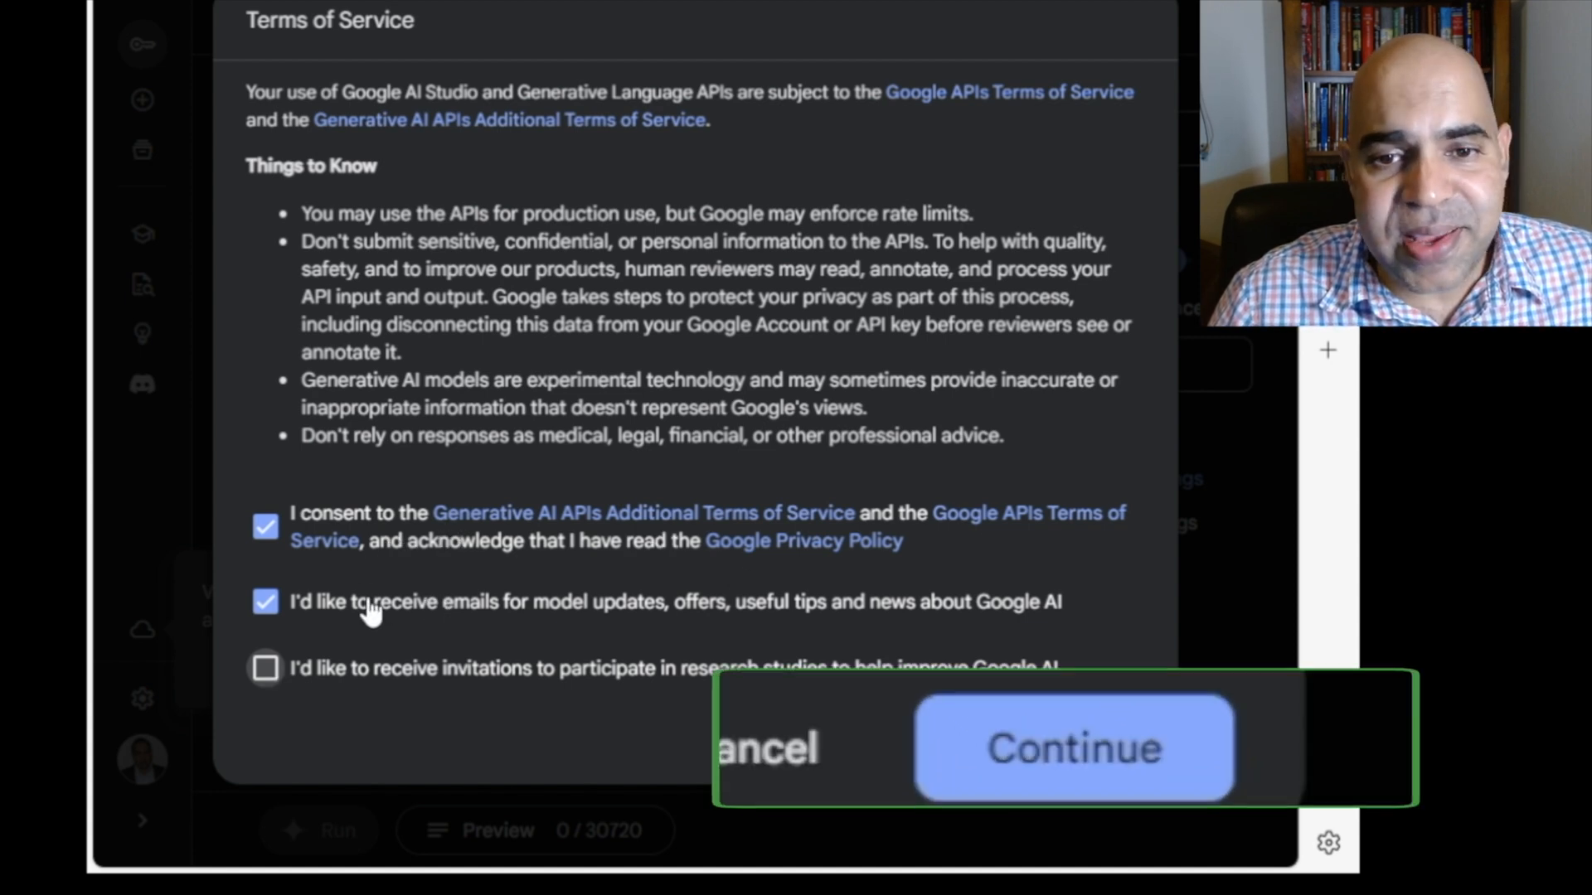
pyautogui.click(1073, 748)
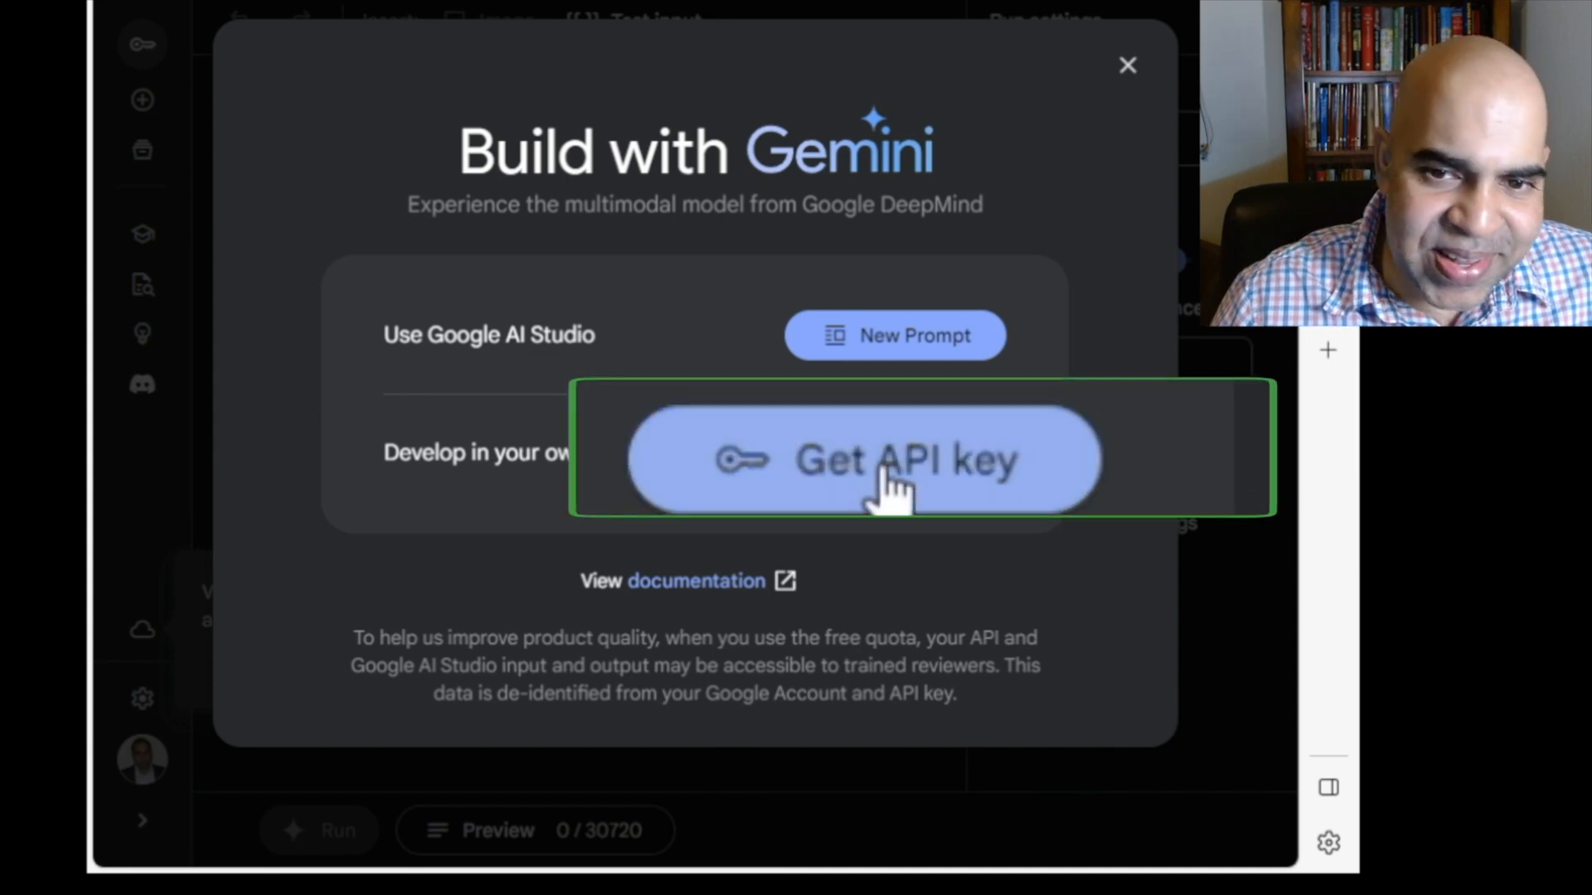
# Create an API key in a new project, copy it, and dismiss the generated-key notice
pyautogui.click(862, 460)
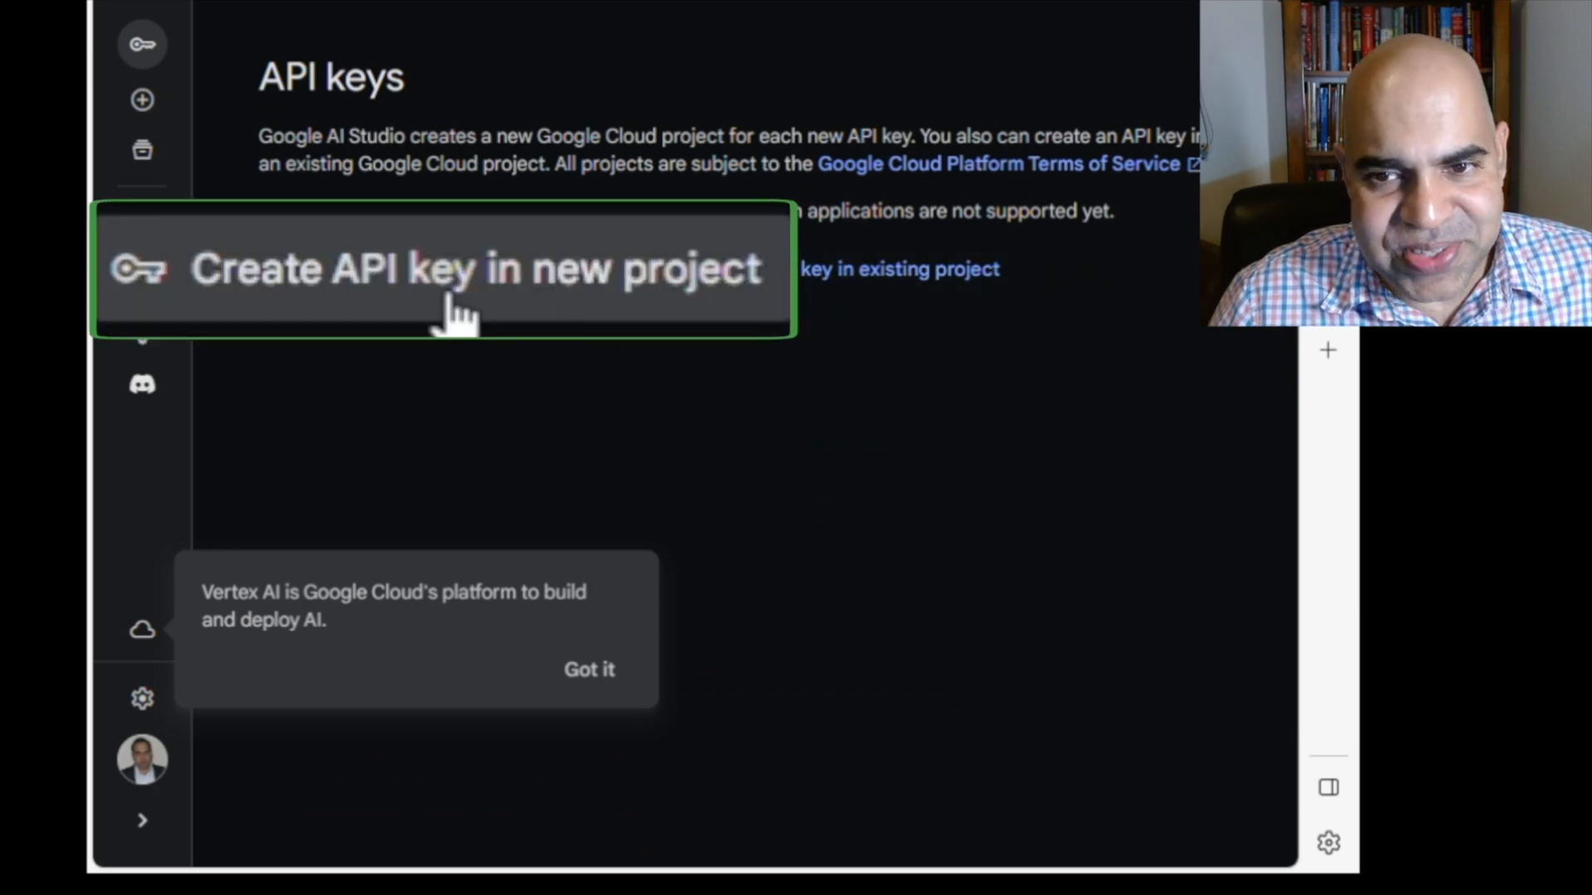
pyautogui.click(458, 268)
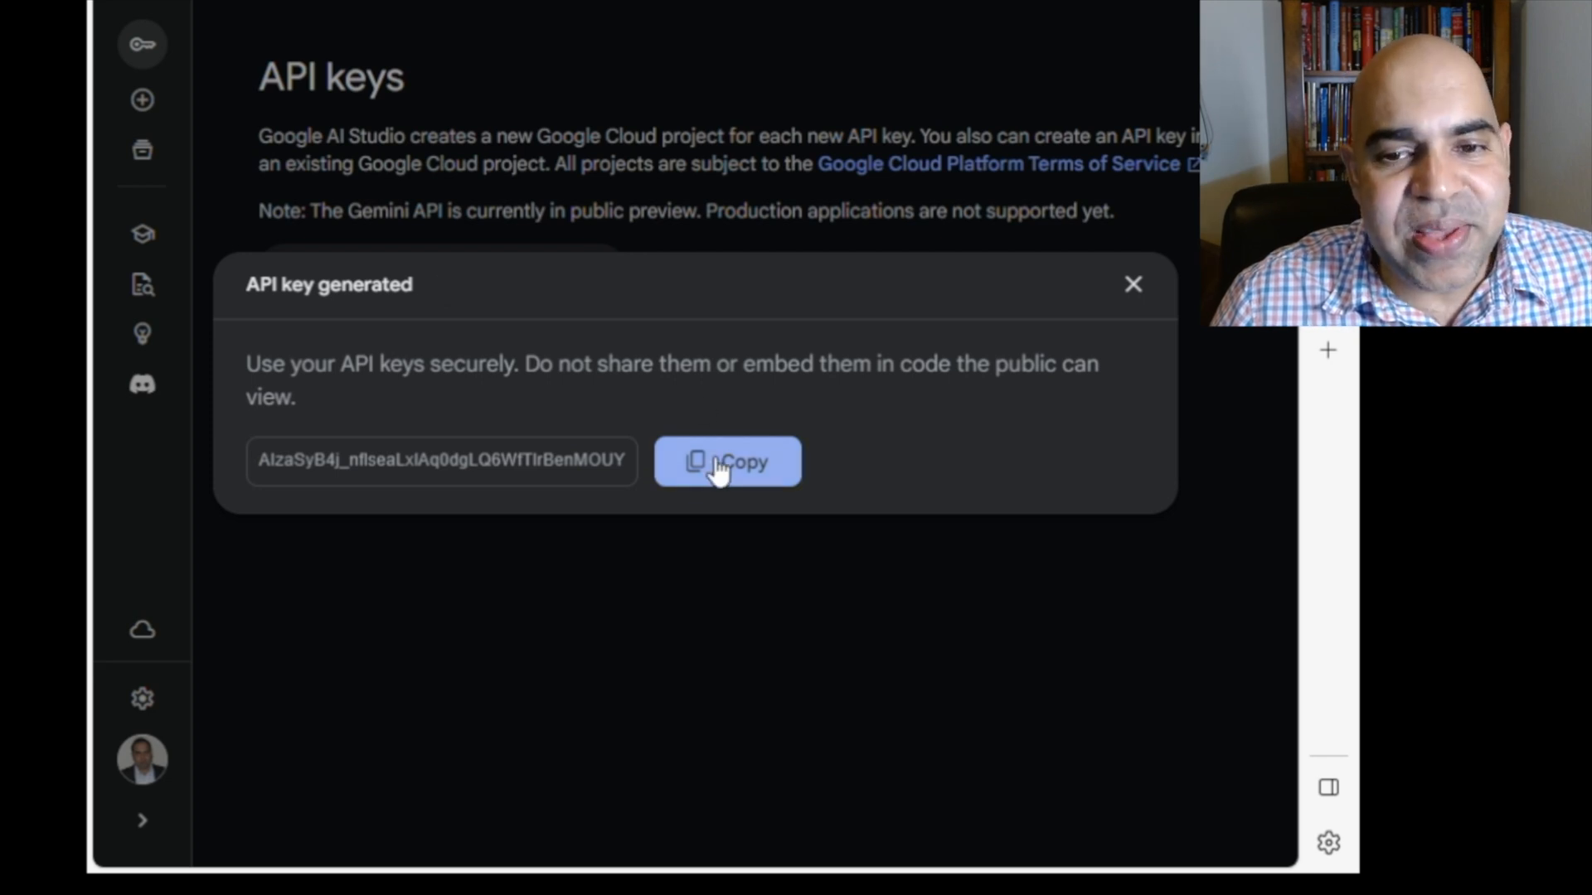
pyautogui.click(726, 461)
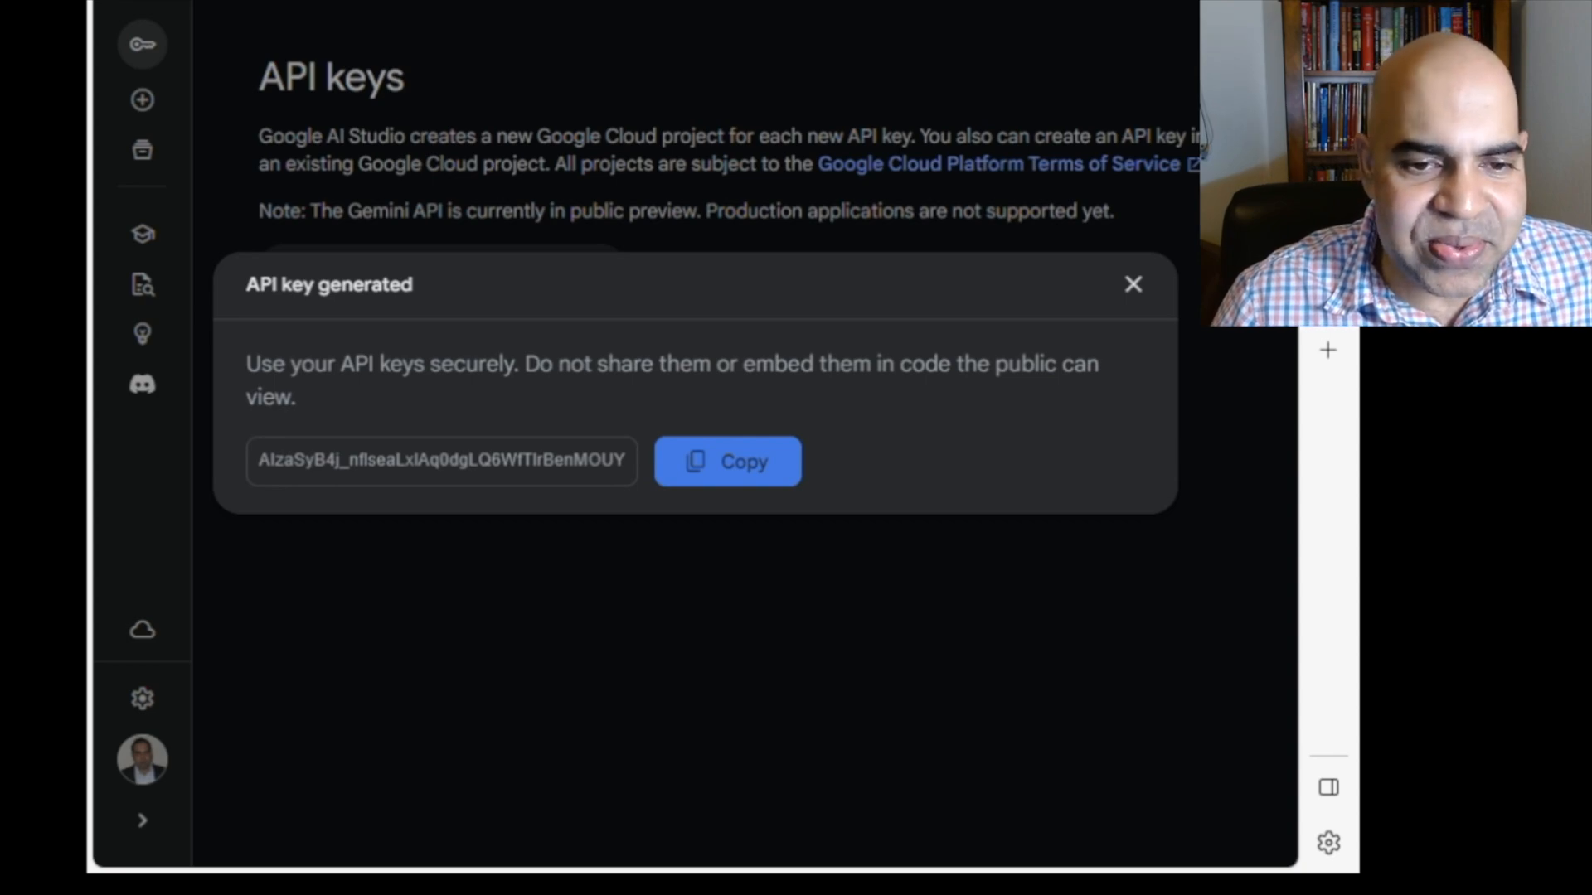
pyautogui.click(1132, 284)
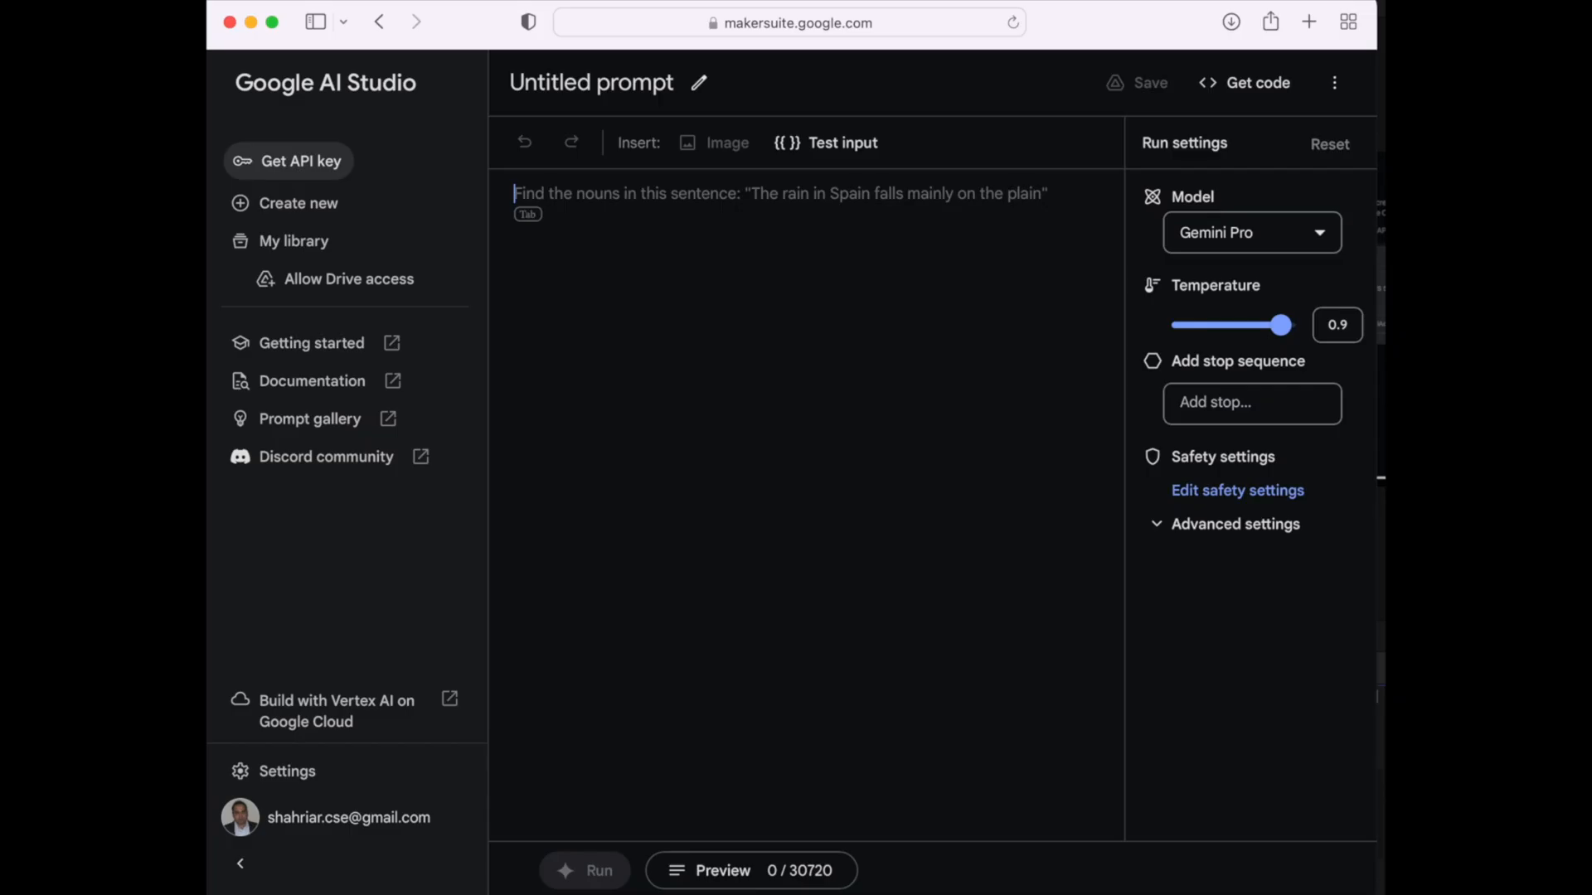